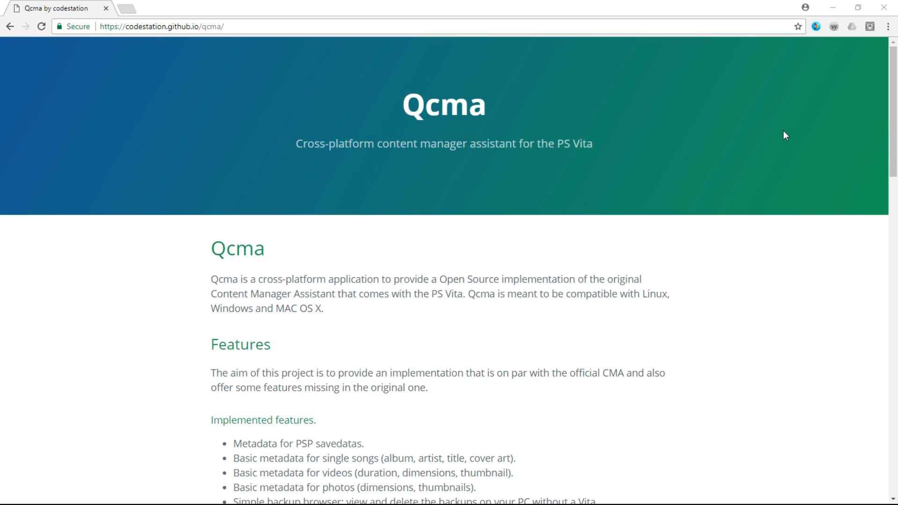
mouse_move(700, 214)
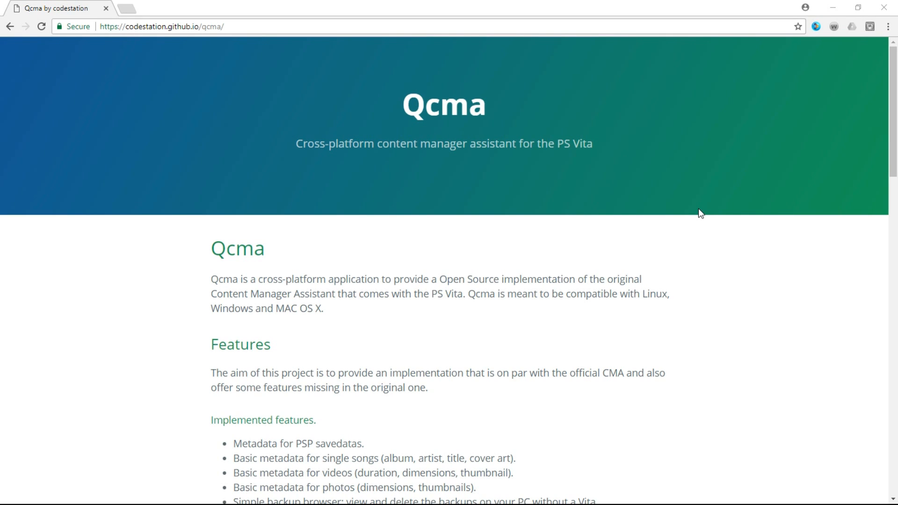
mouse_move(775, 307)
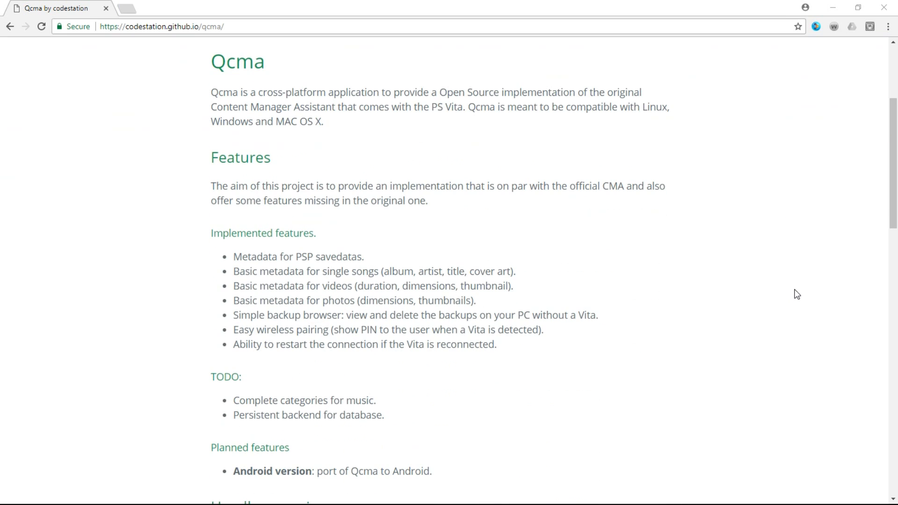
mouse_move(638, 121)
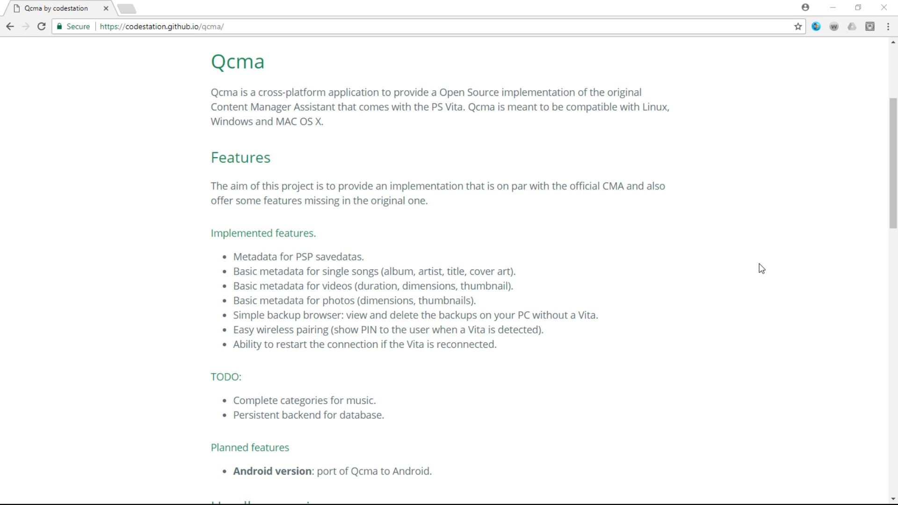
Step: Scroll through the Open CMA download page on wololo.net in Chrome
scroll(down, 3)
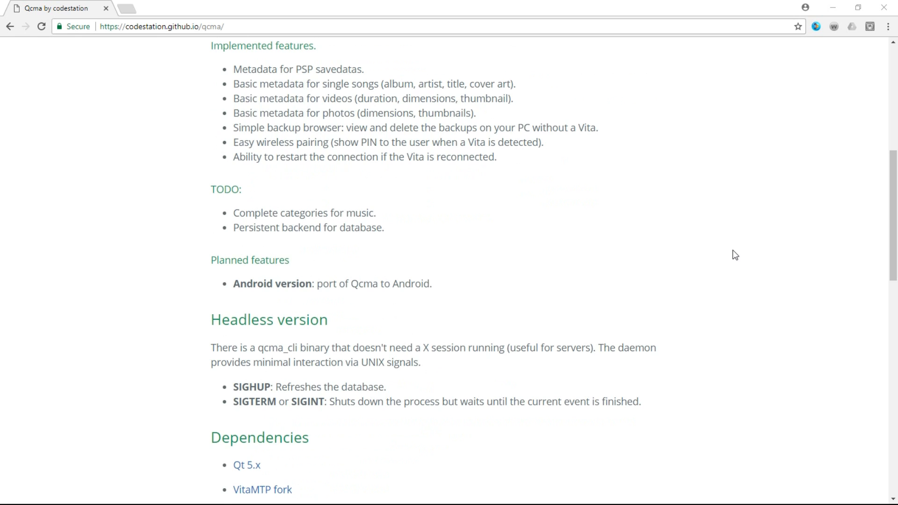
scroll(down, 3)
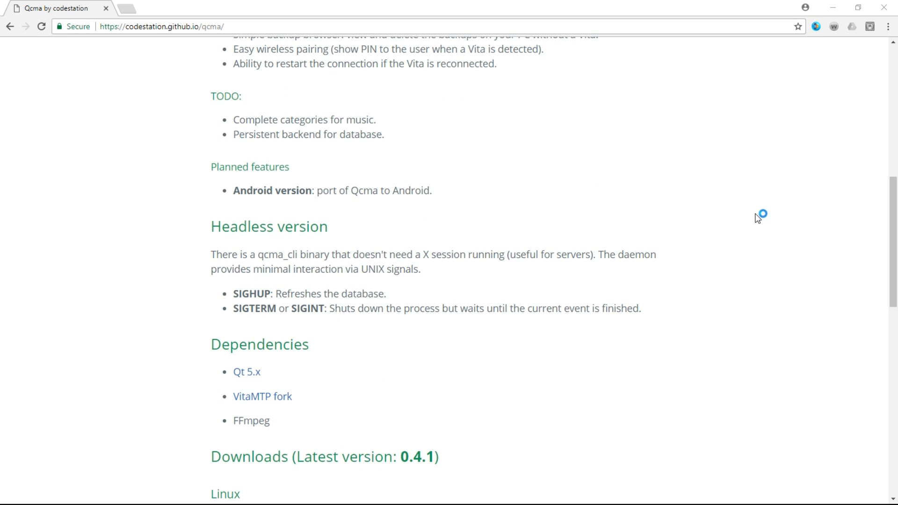
scroll(up, 3)
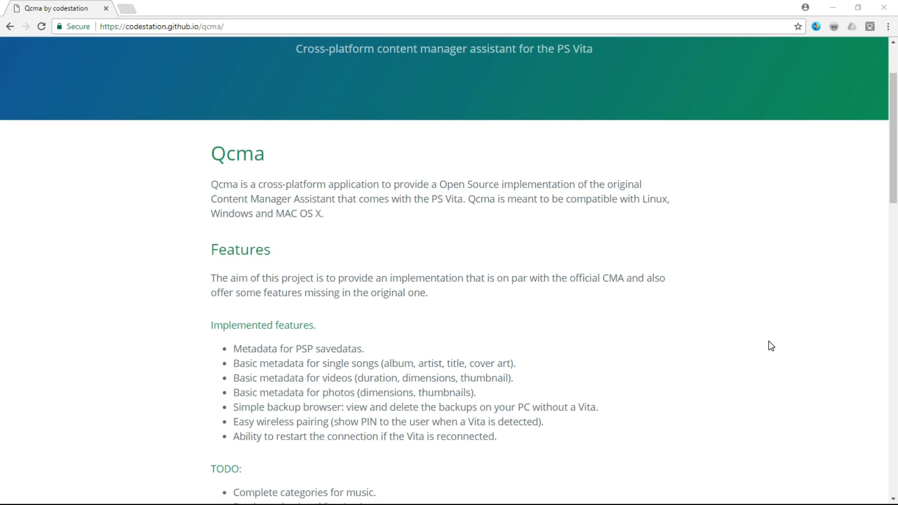
scroll(down, 3)
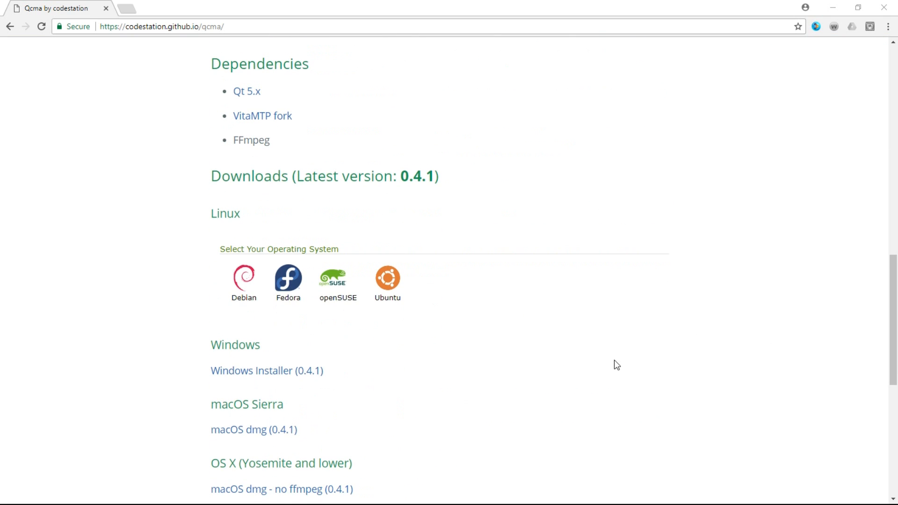
mouse_move(177, 213)
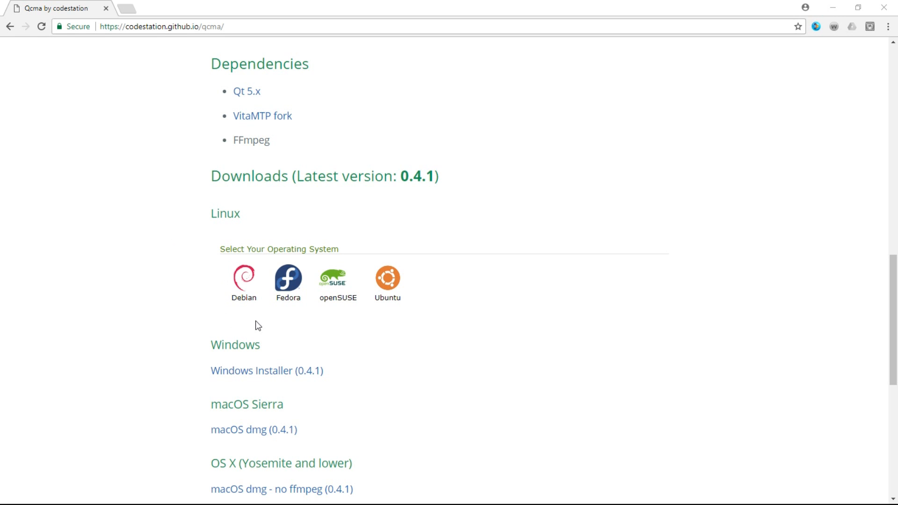
scroll(down, 3)
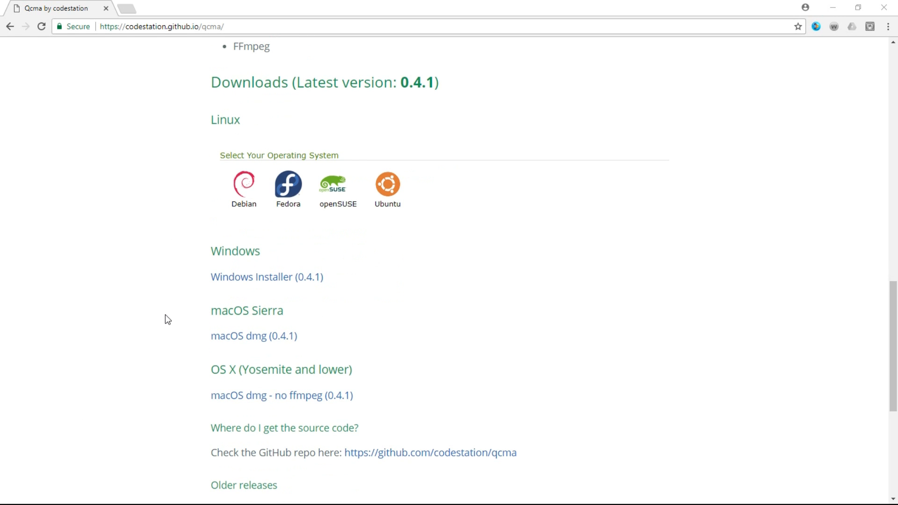
scroll(down, 3)
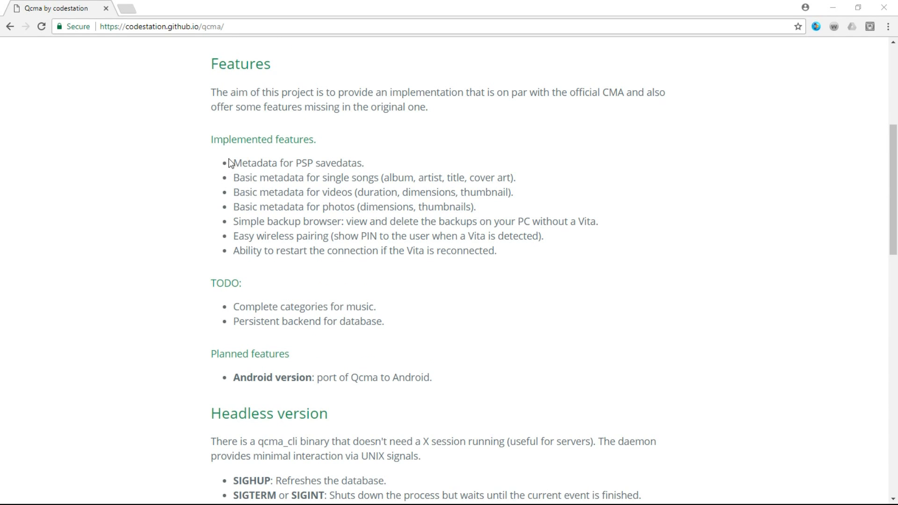
mouse_move(189, 190)
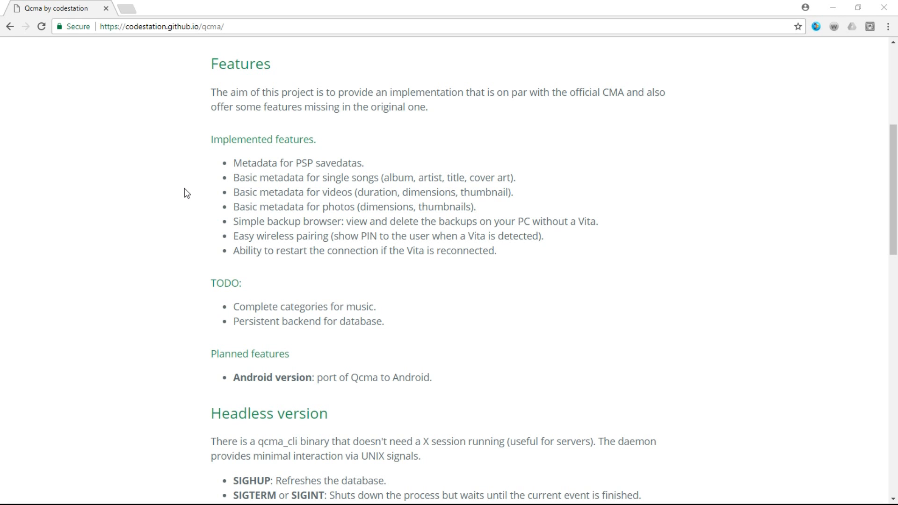
scroll(down, 3)
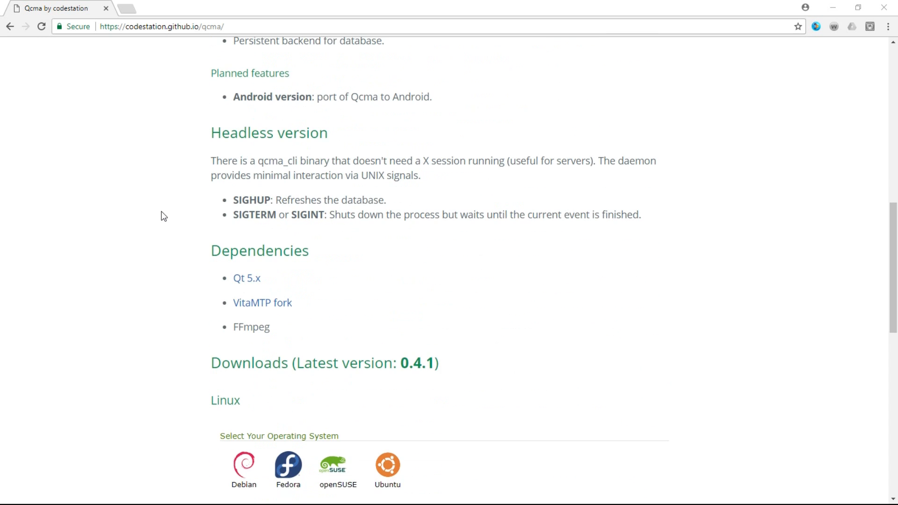
mouse_move(141, 239)
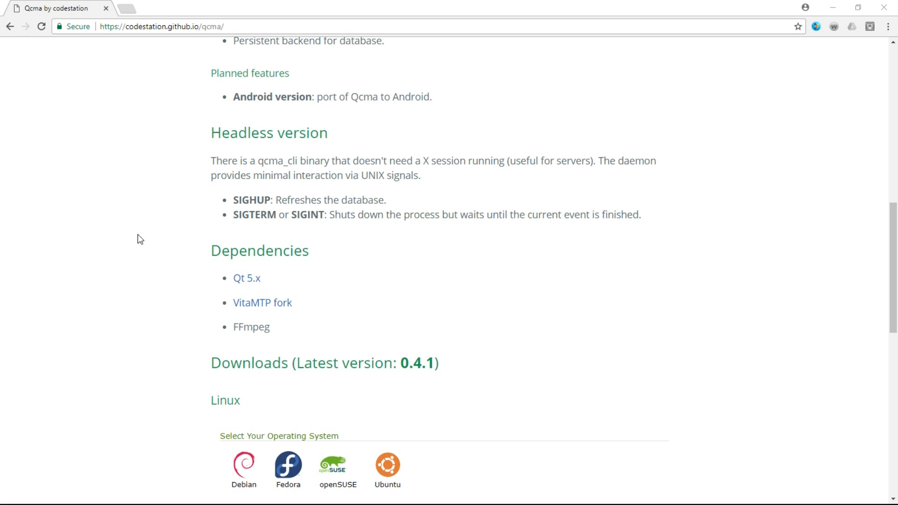
scroll(down, 3)
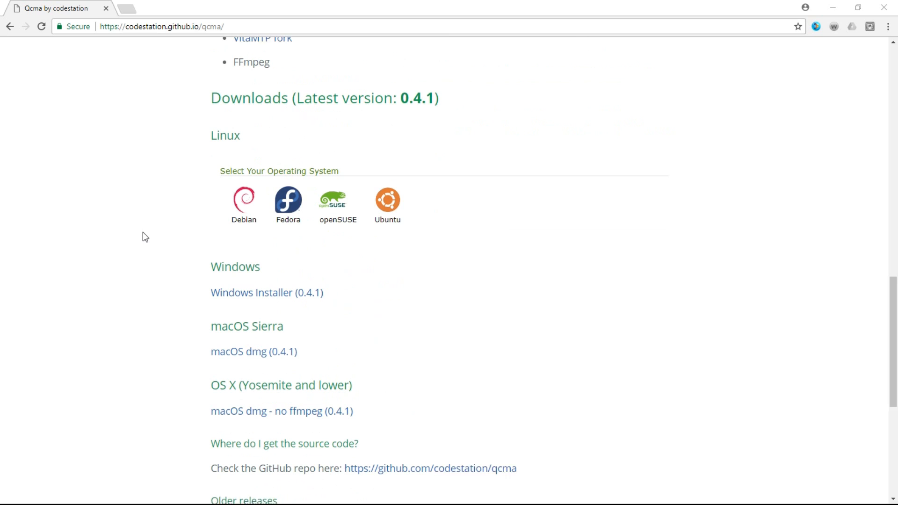
scroll(down, 3)
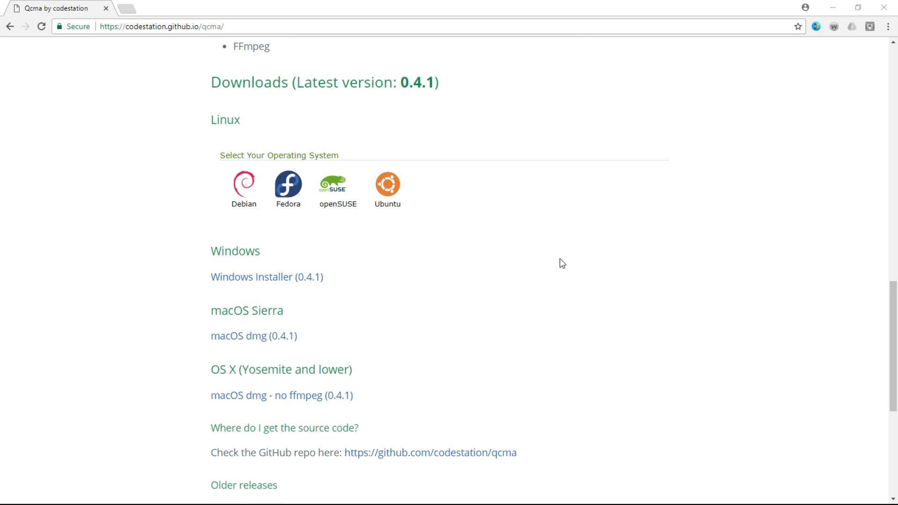
scroll(down, 3)
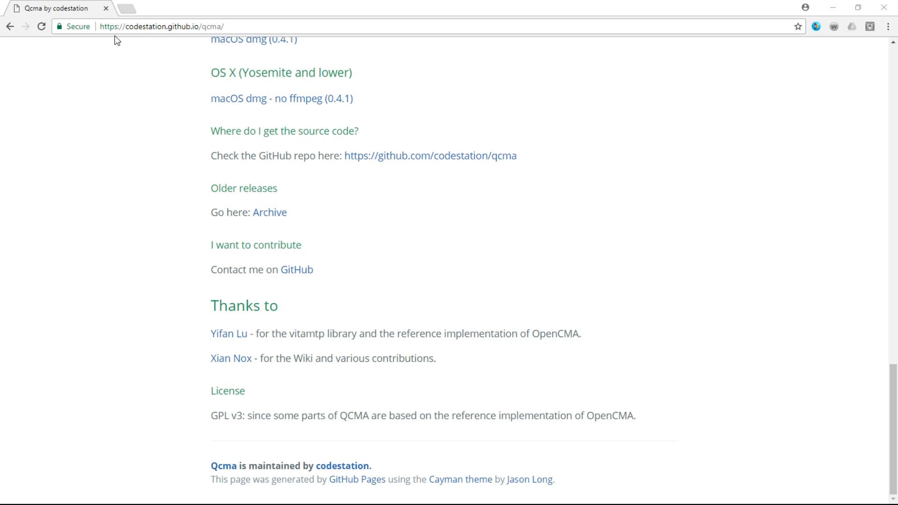
mouse_move(114, 190)
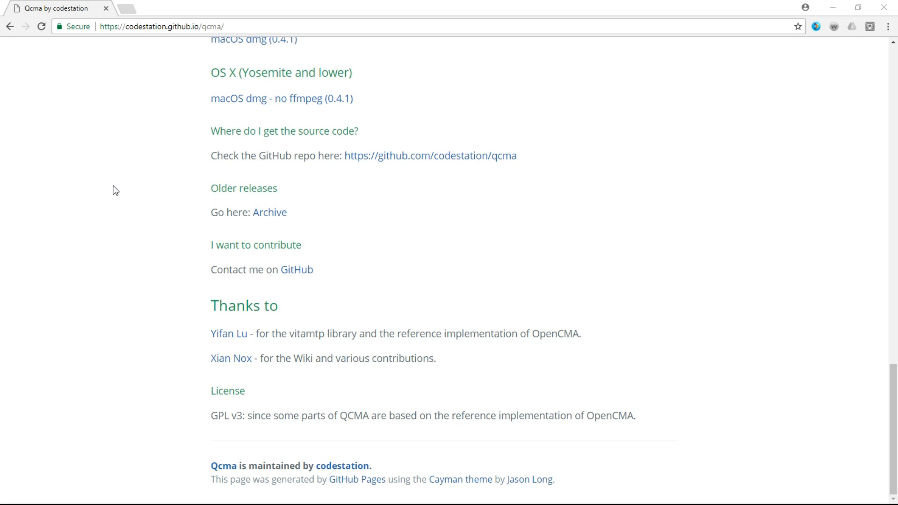
scroll(up, 3)
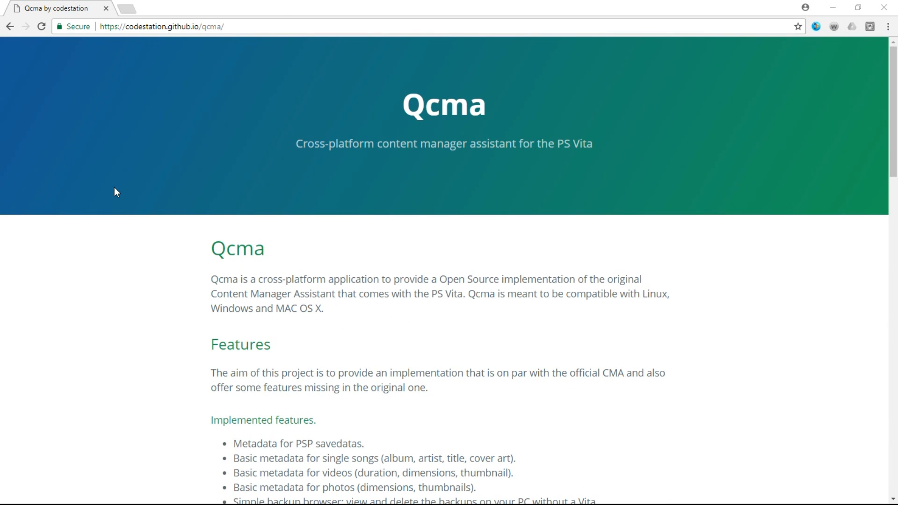
scroll(down, 3)
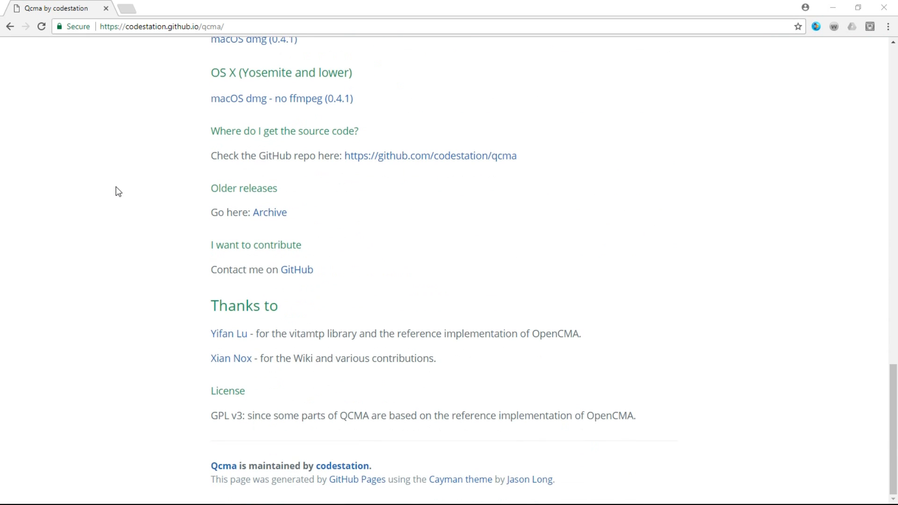
mouse_move(254, 350)
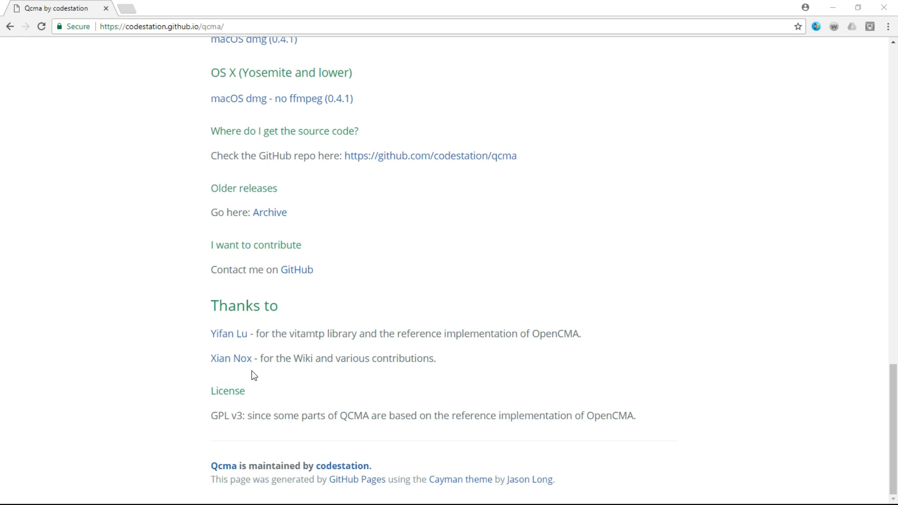
mouse_move(396, 476)
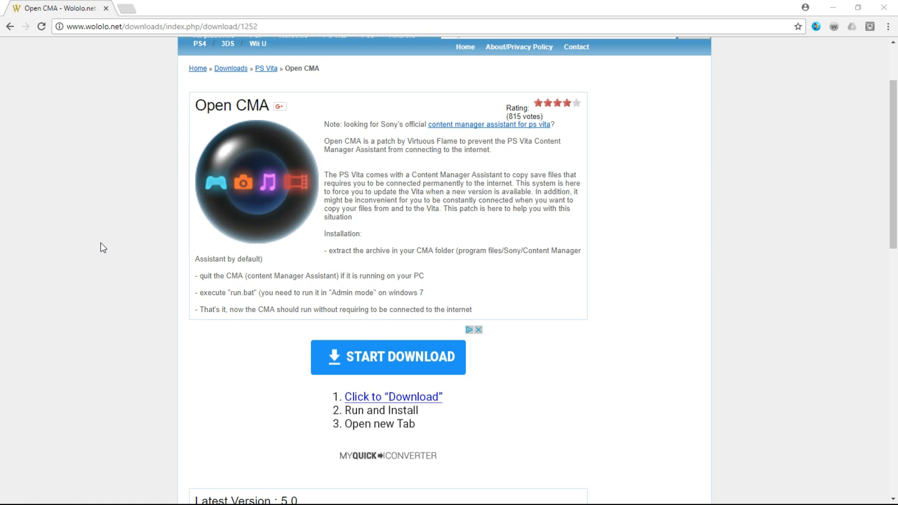
mouse_move(3, 425)
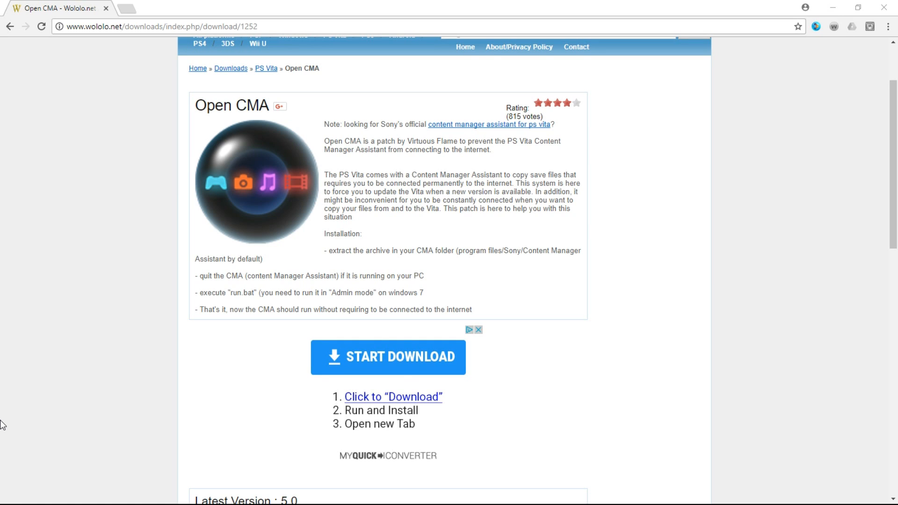
mouse_move(210, 372)
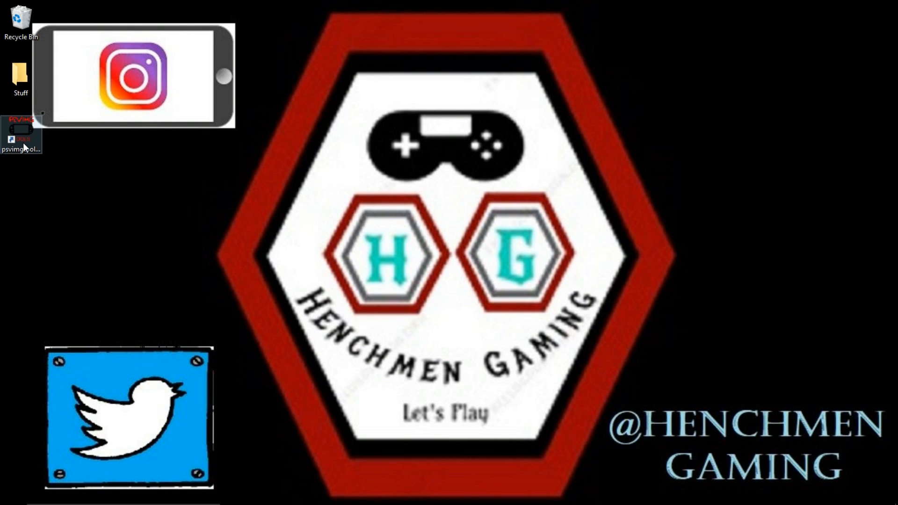
Step: Launch psvimgtools-frontend from the desktop, dismiss the account-not-found message and close the empty Add Account window
click(22, 135)
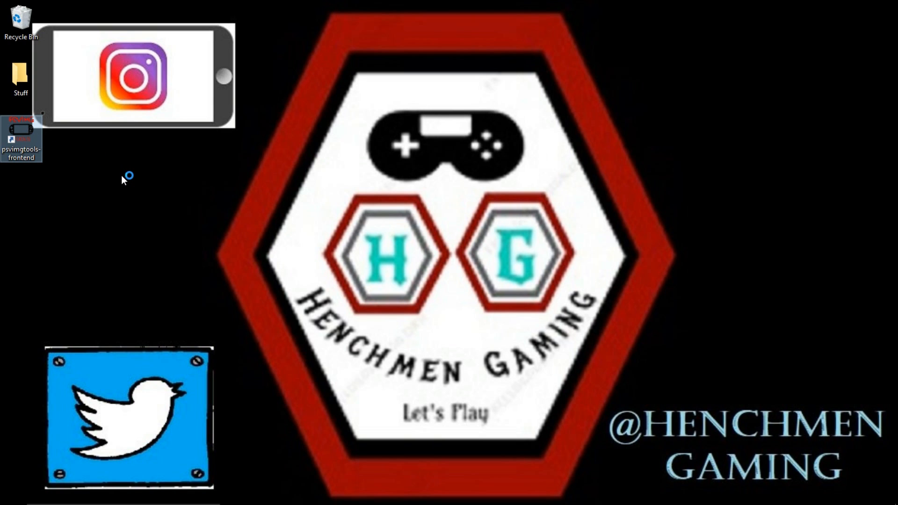
double_click(22, 136)
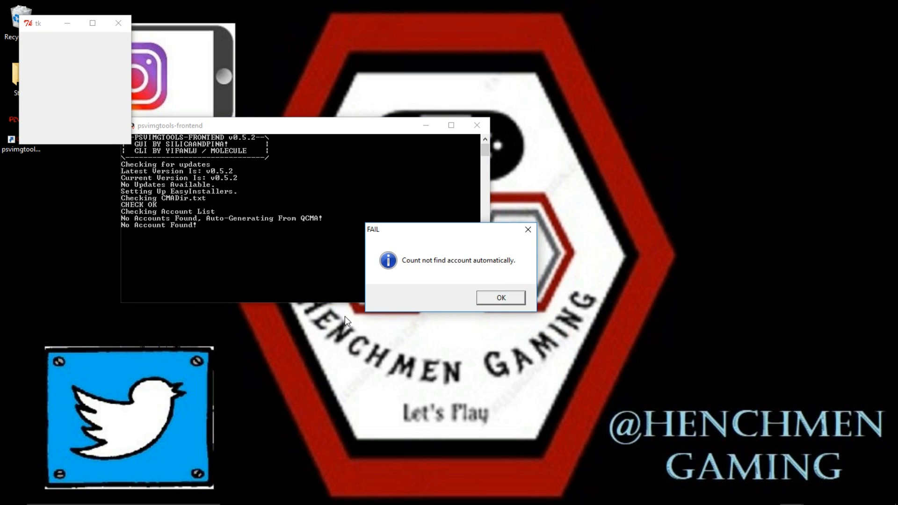
mouse_move(464, 335)
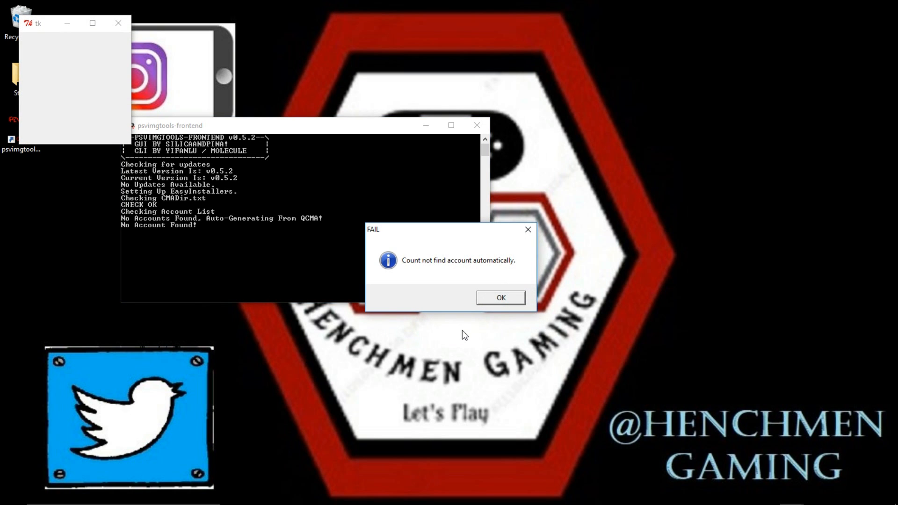
mouse_move(401, 207)
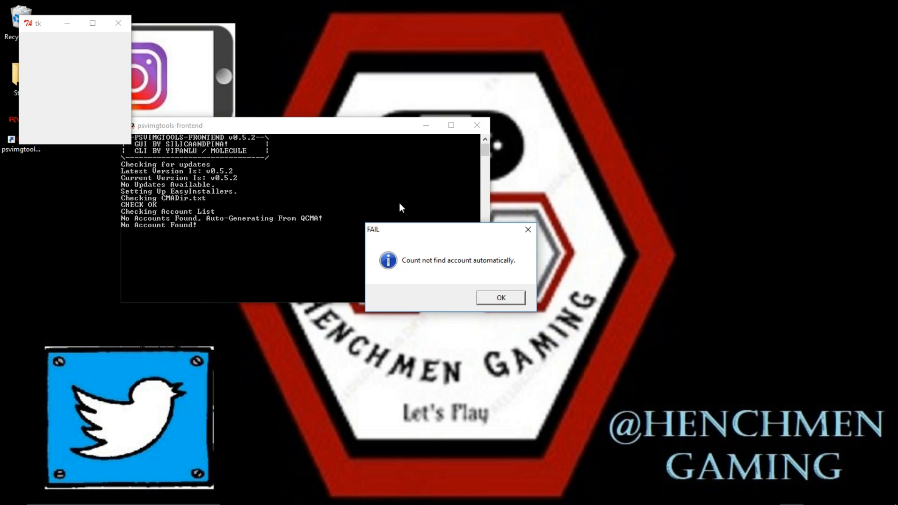
mouse_move(385, 238)
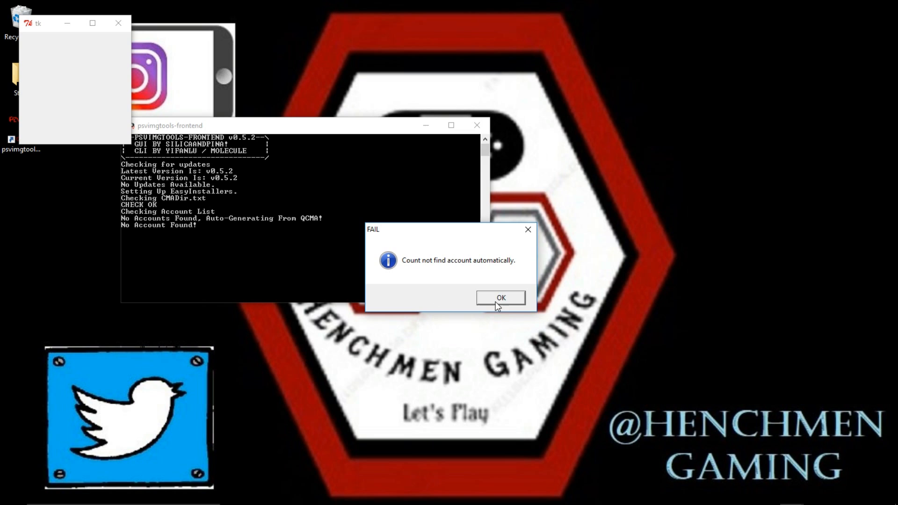
click(498, 297)
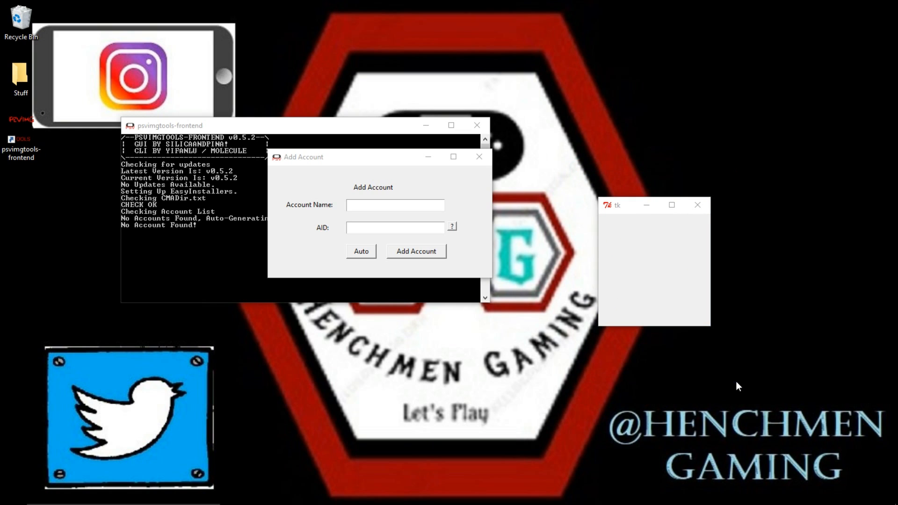
mouse_move(432, 384)
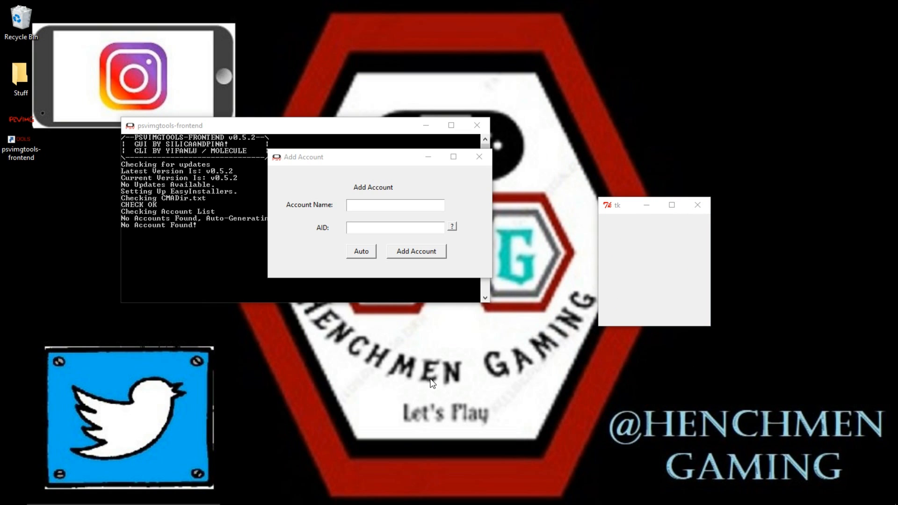
mouse_move(336, 275)
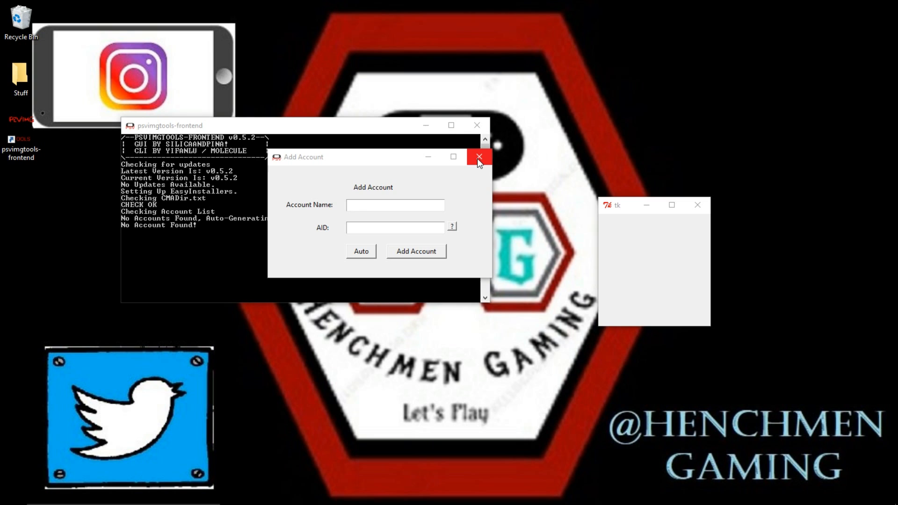
click(478, 157)
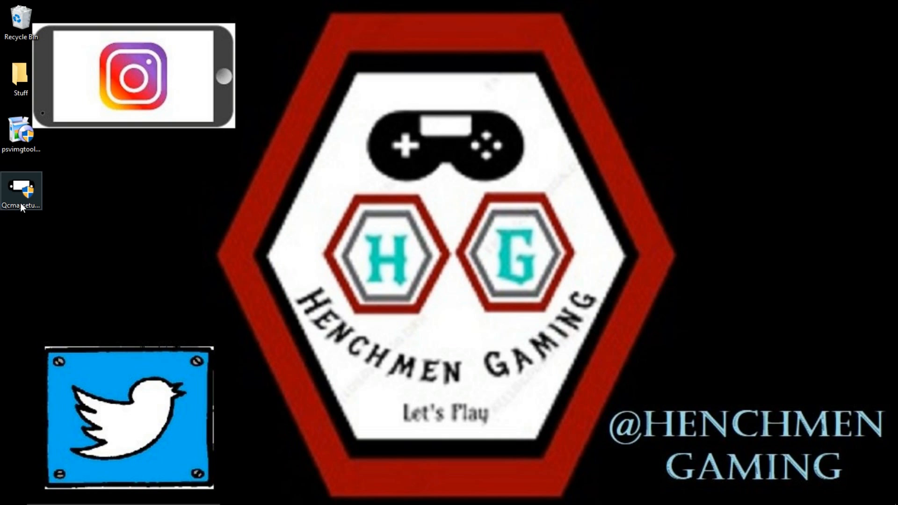
mouse_move(21, 191)
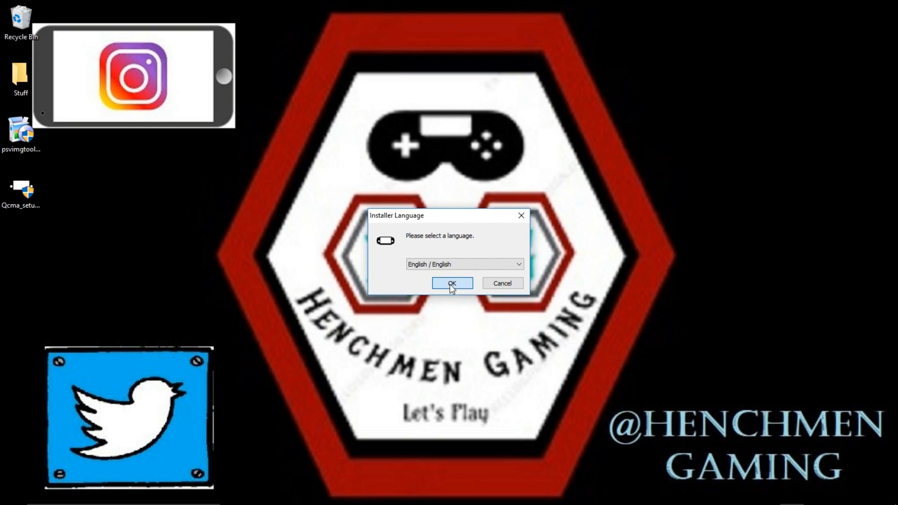
Step: Run Qcma Setup in English, accept the GNU GPL licence and keep the default install and Start Menu folders
click(451, 283)
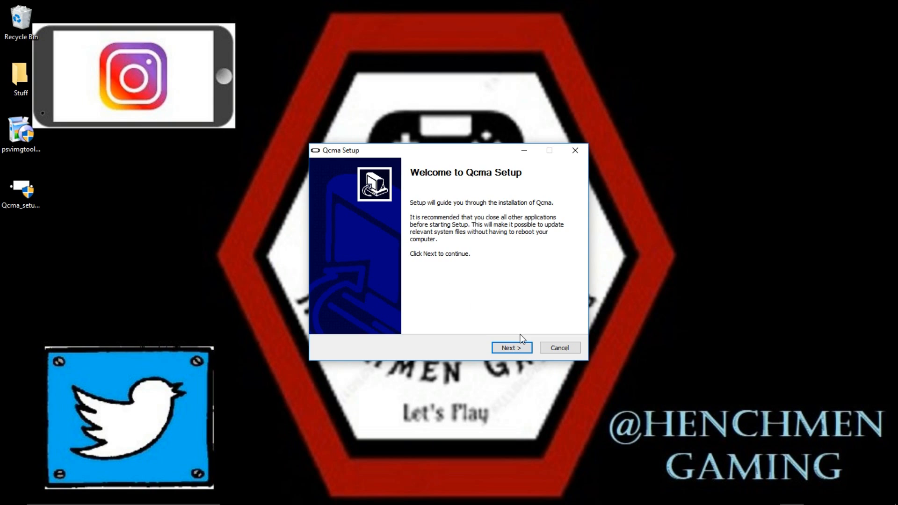
click(511, 348)
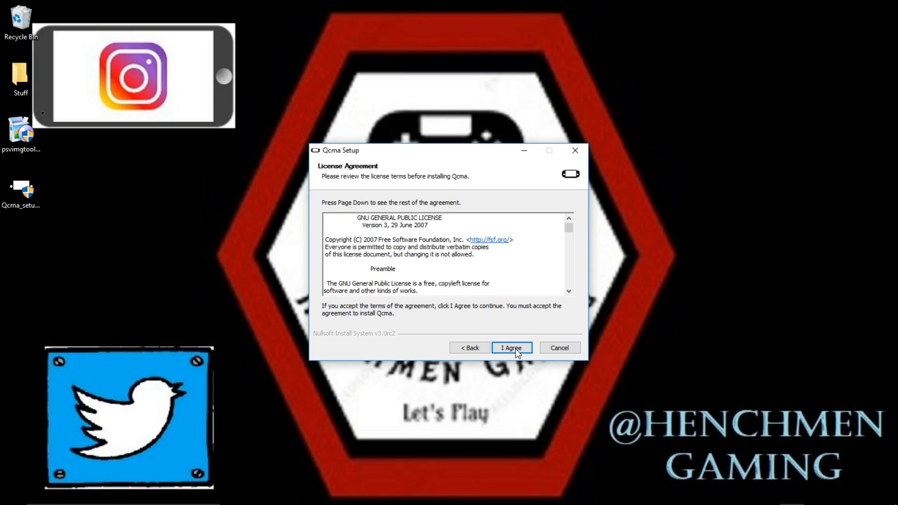
click(511, 348)
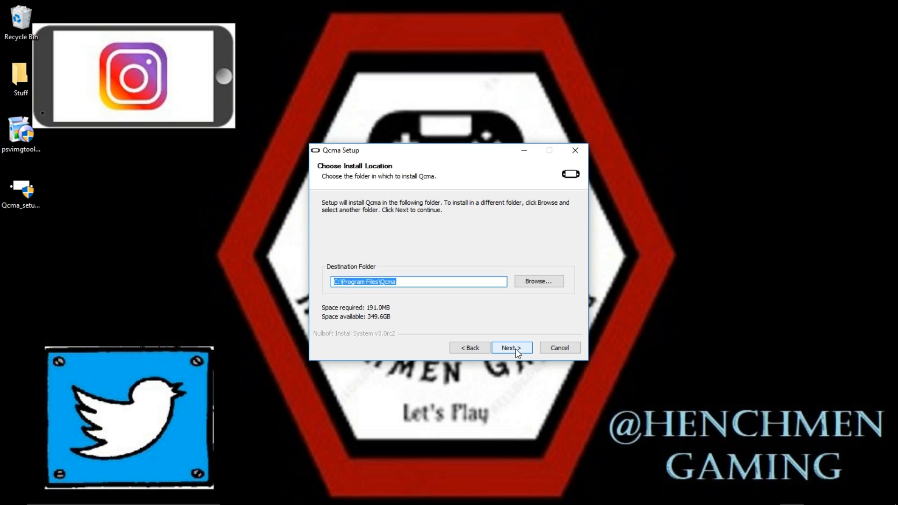
click(510, 348)
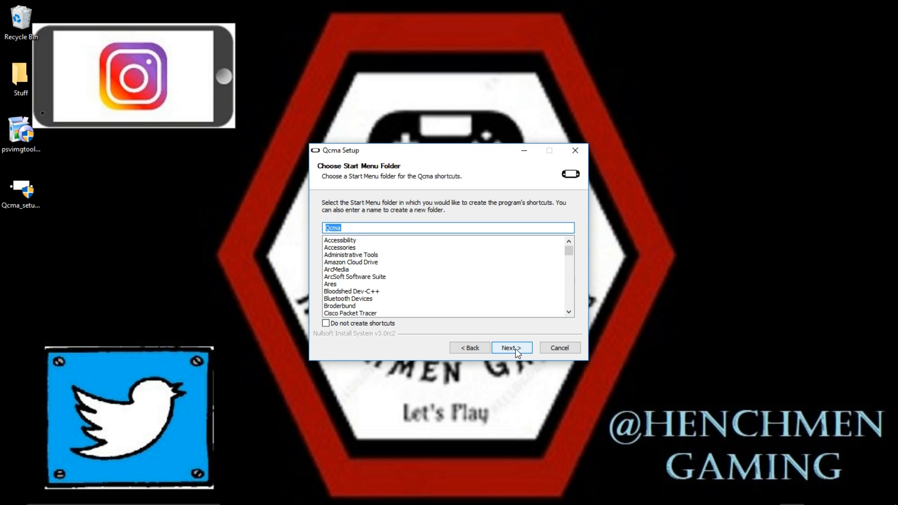
click(509, 348)
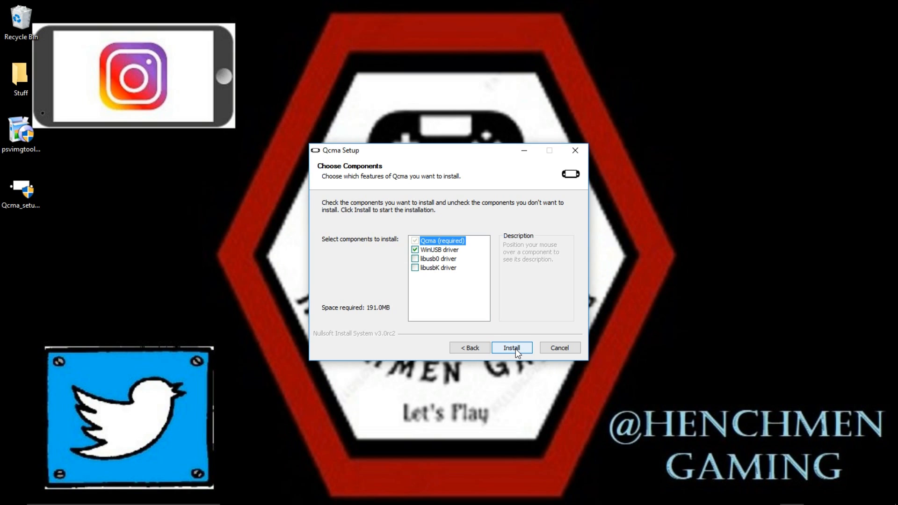
mouse_move(513, 340)
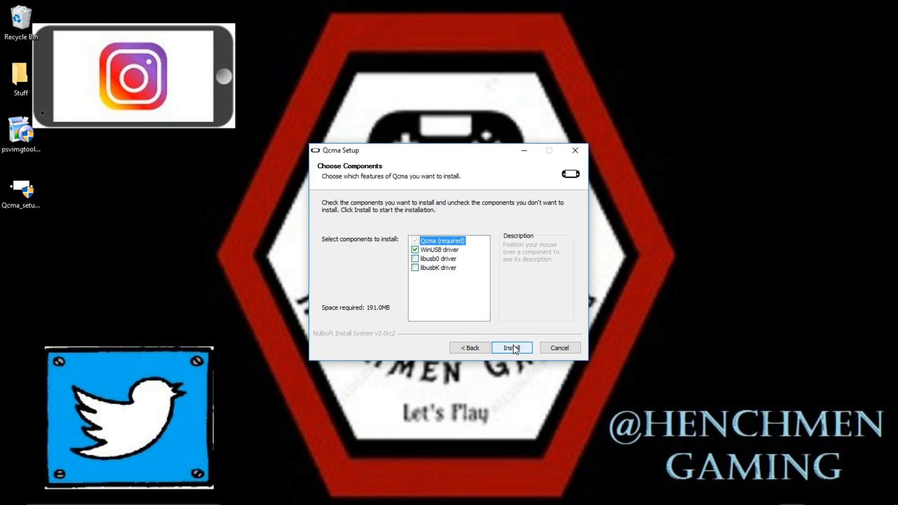
Step: Install Qcma with the WinUSB driver checked and continue through the Device Driver wizard
click(511, 348)
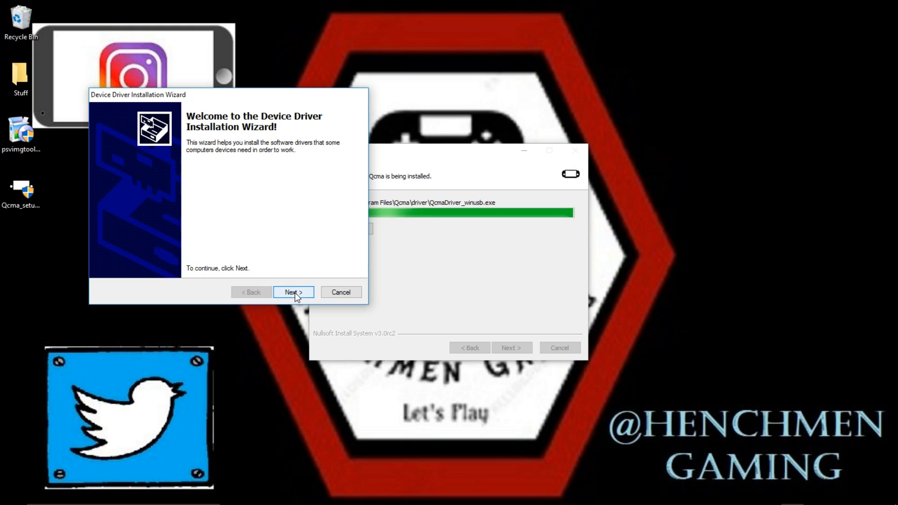
click(292, 292)
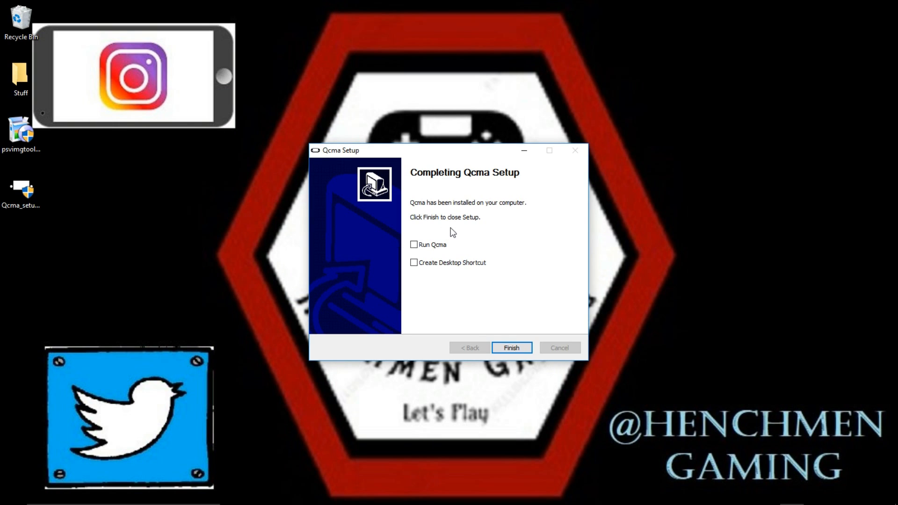
Step: Finish setup with Run Qcma and Create Desktop Shortcut enabled
click(413, 244)
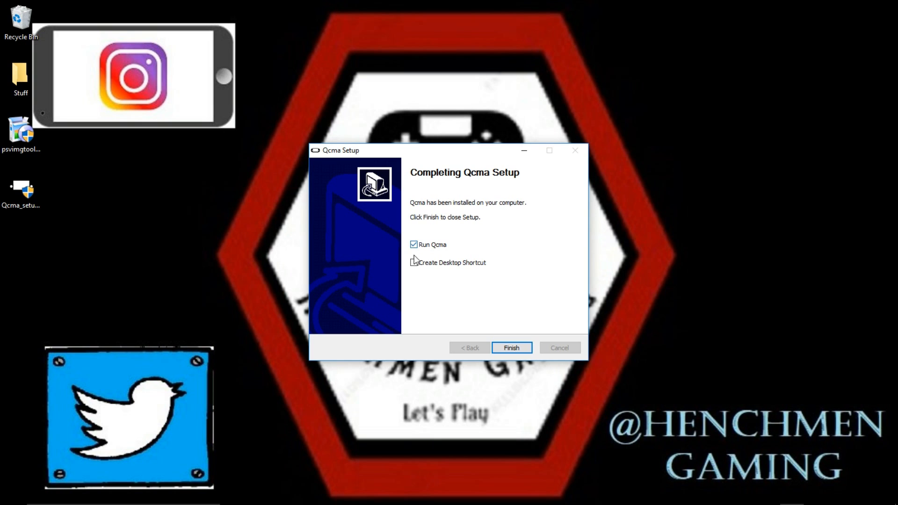
click(413, 262)
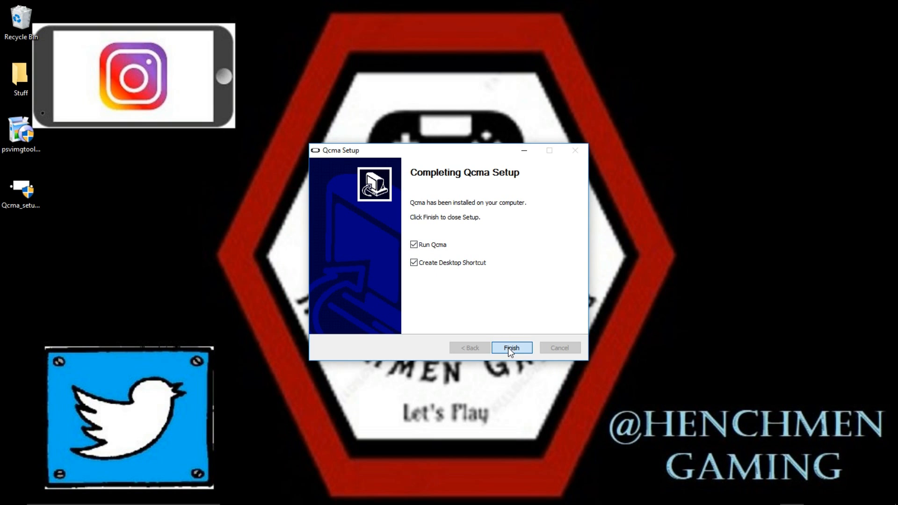
click(511, 348)
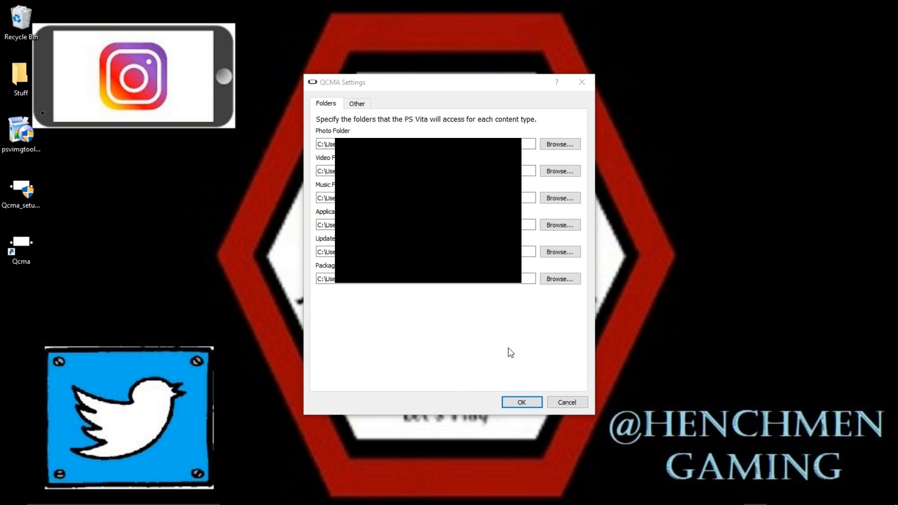
mouse_move(408, 336)
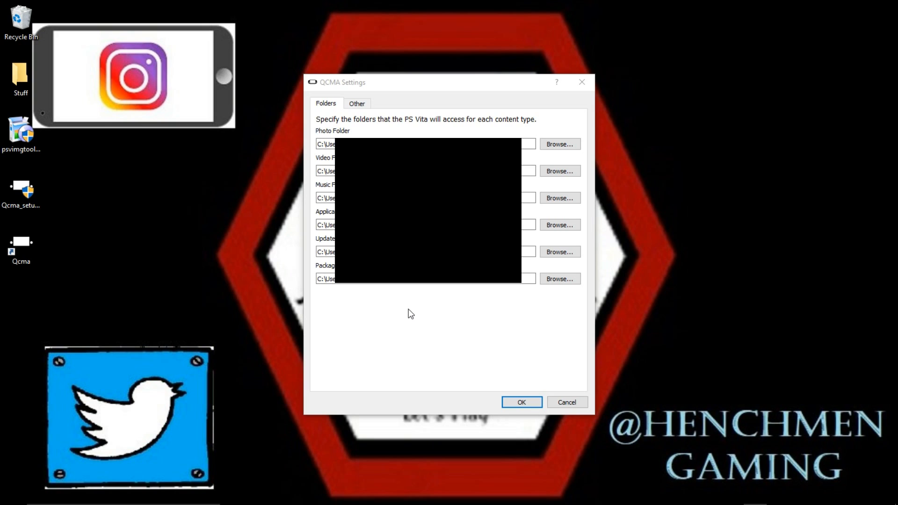
mouse_move(427, 304)
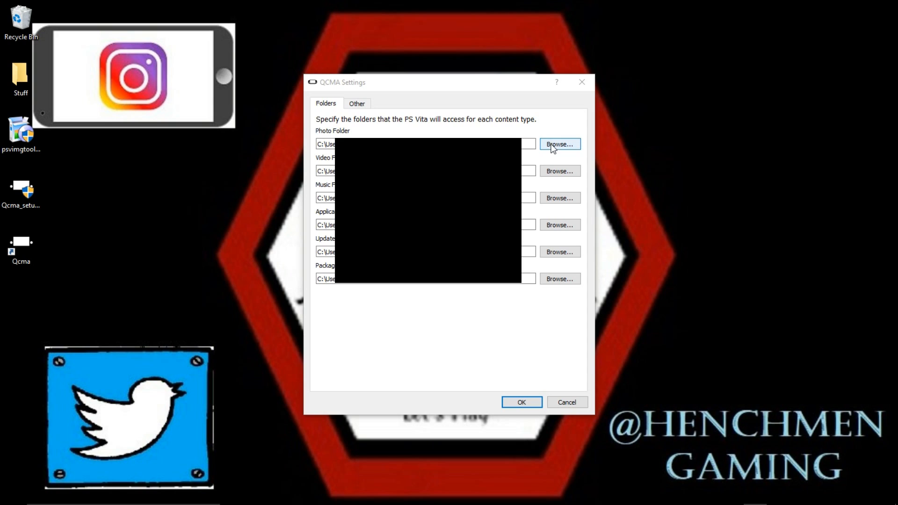
mouse_move(560, 197)
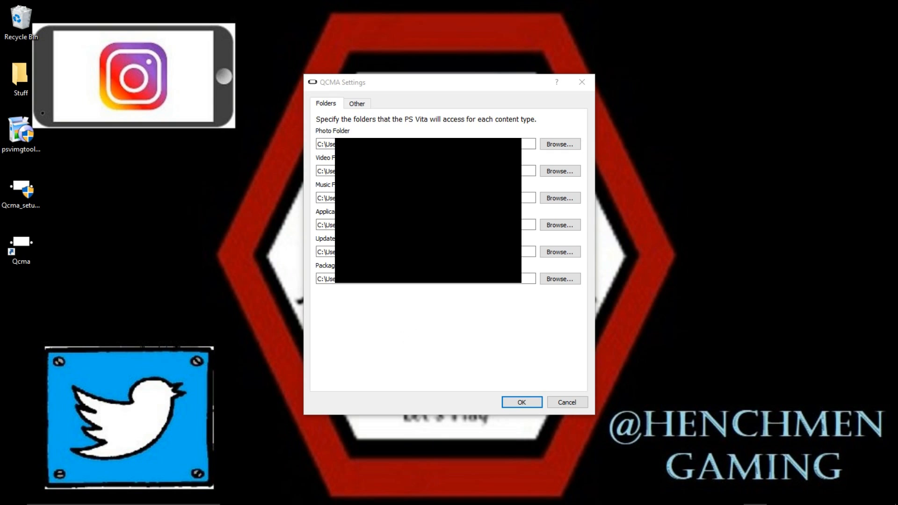
click(356, 103)
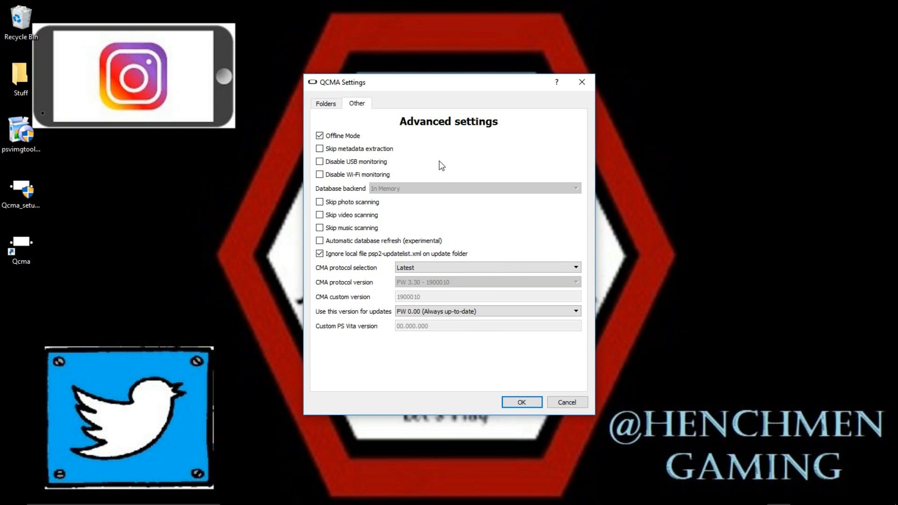
mouse_move(431, 156)
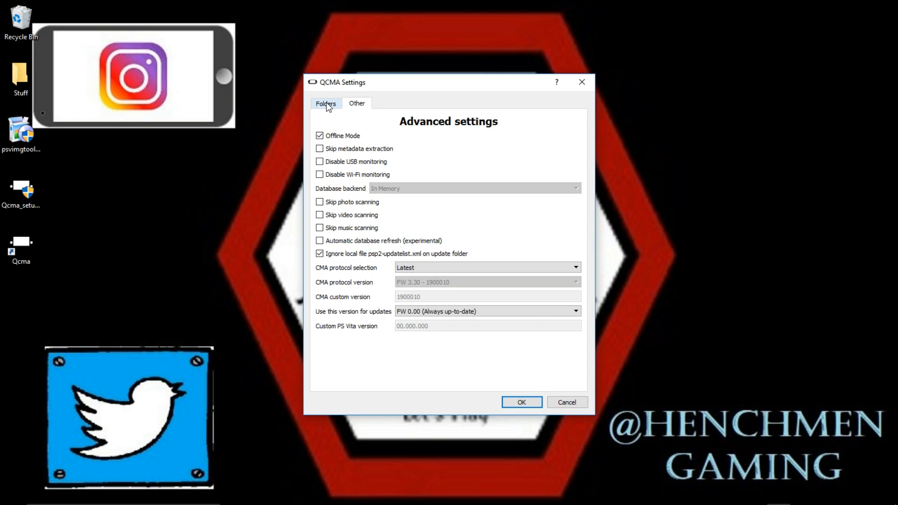
click(326, 104)
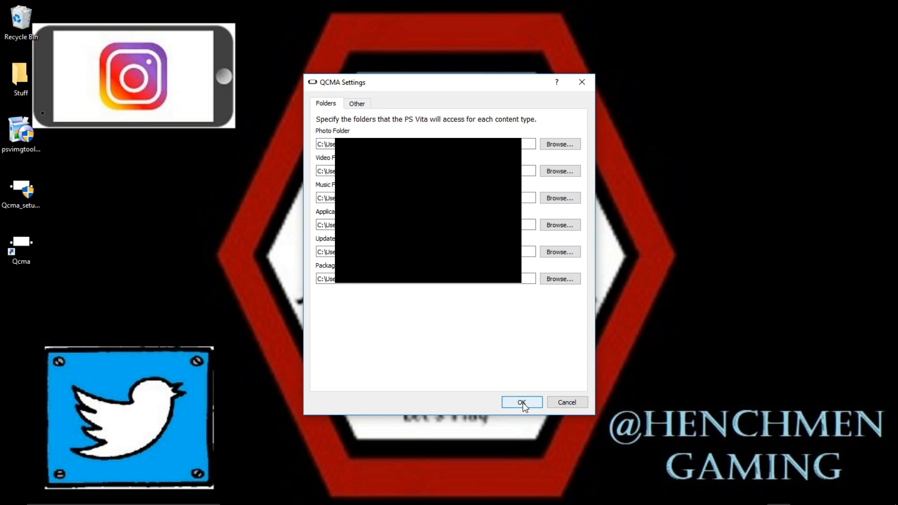
Step: Accept the default QCMA content folders and allow Qcma through the firewall on private networks
click(521, 401)
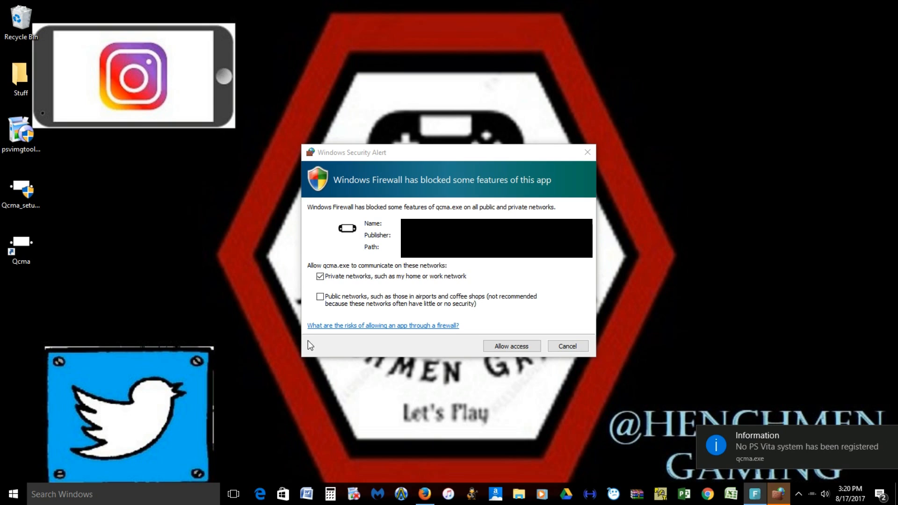
mouse_move(289, 288)
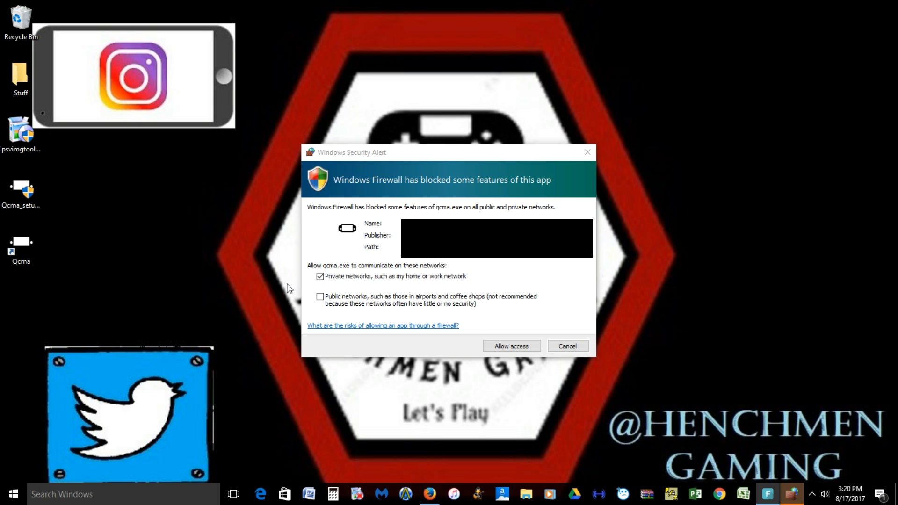
mouse_move(295, 304)
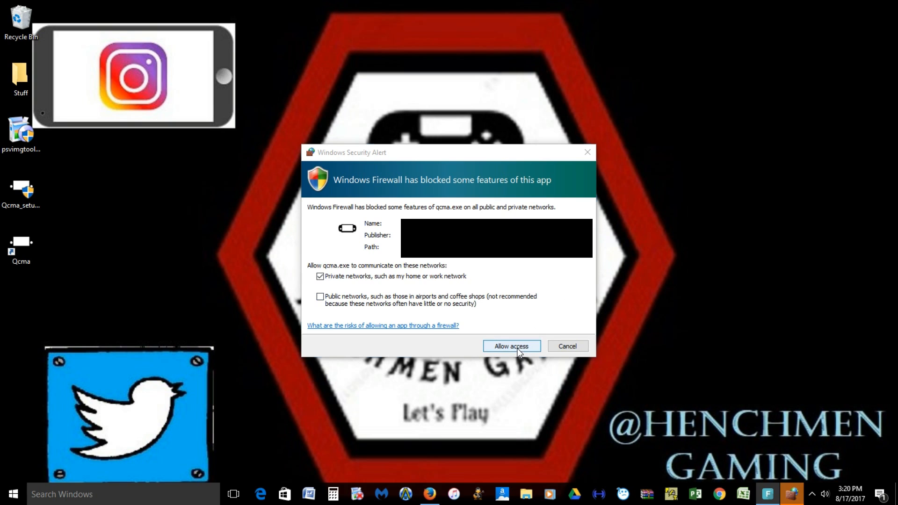
click(510, 346)
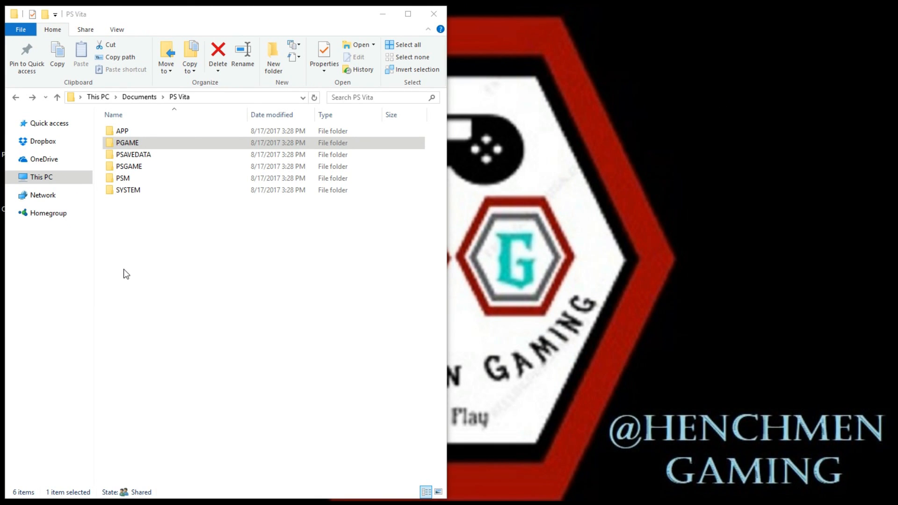
mouse_move(122, 234)
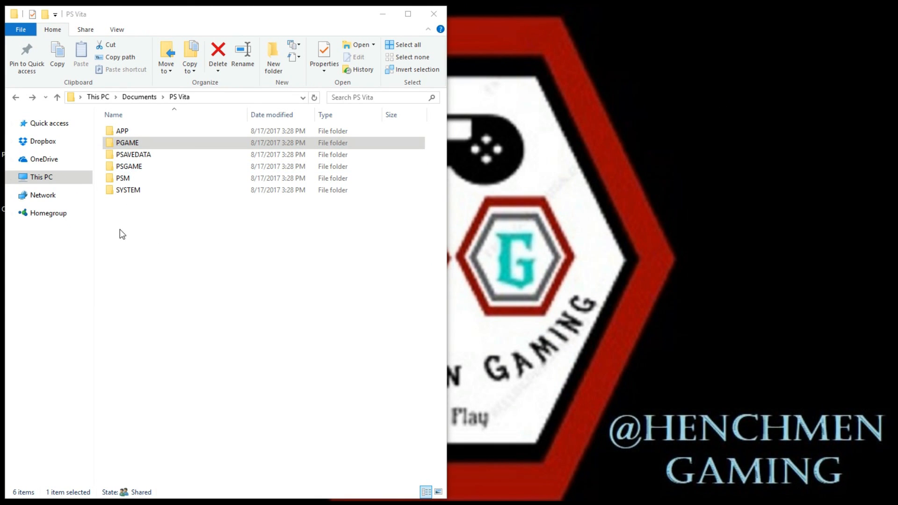
mouse_move(118, 218)
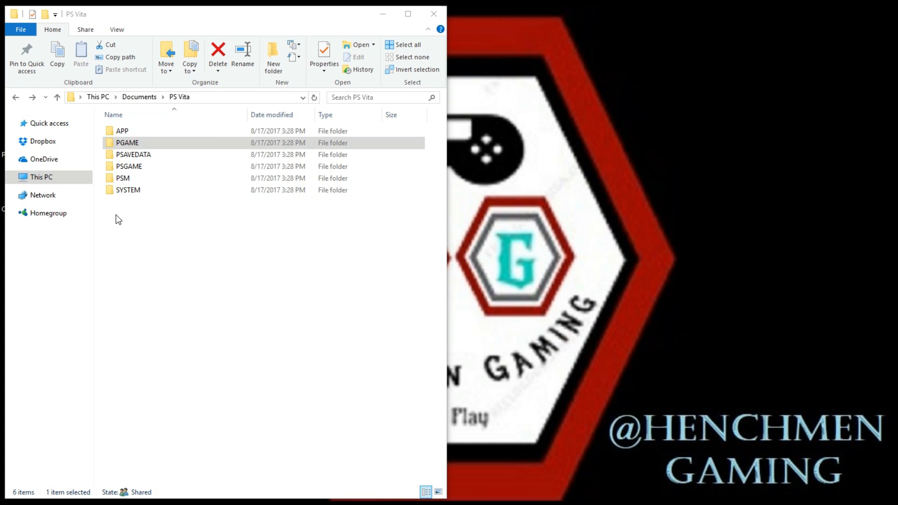
Step: Browse into PGAME under Documents > PS Vita, go back, and enter the account folder
click(127, 142)
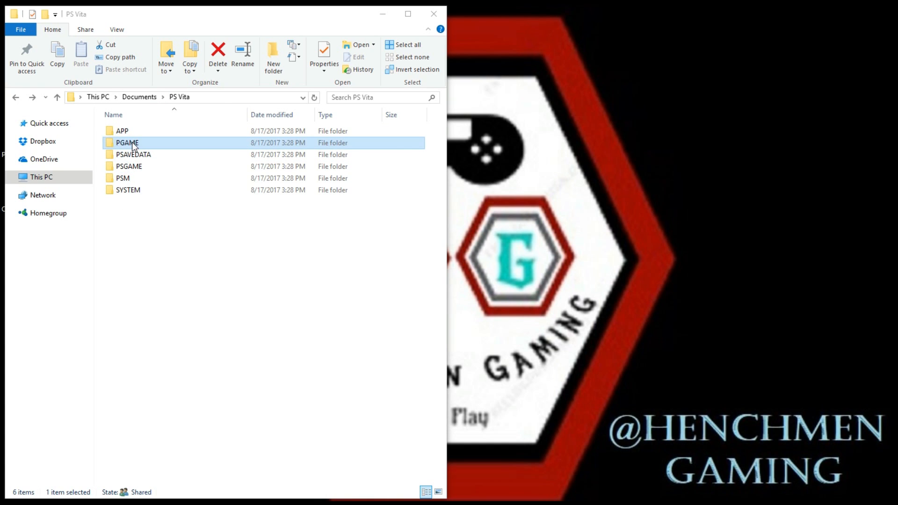
double_click(127, 142)
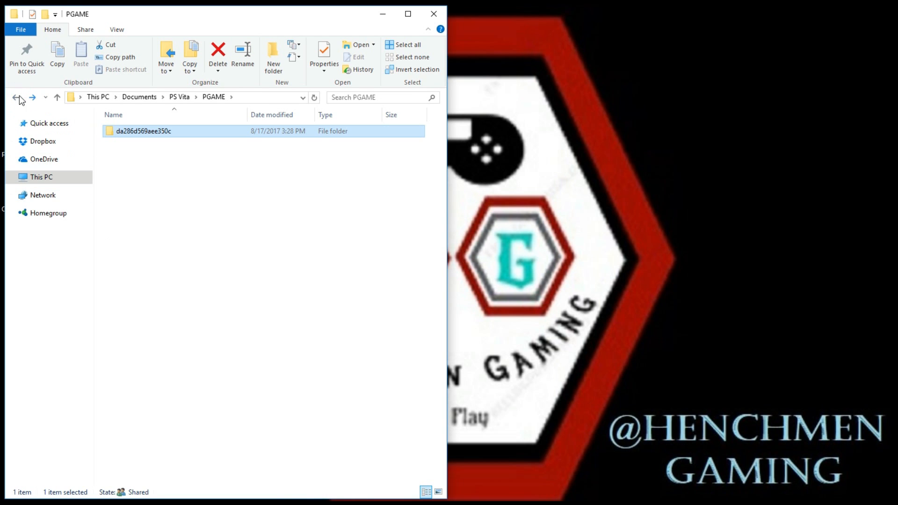
click(16, 96)
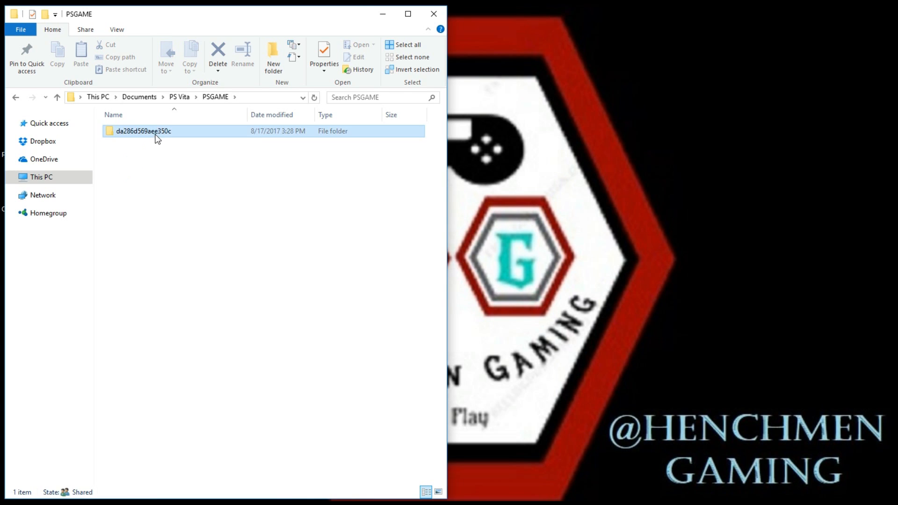
double_click(143, 131)
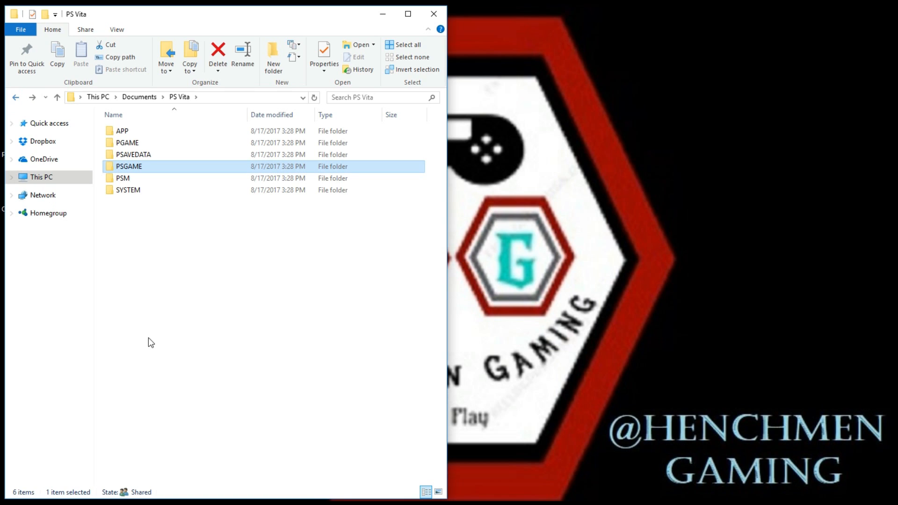
mouse_move(273, 329)
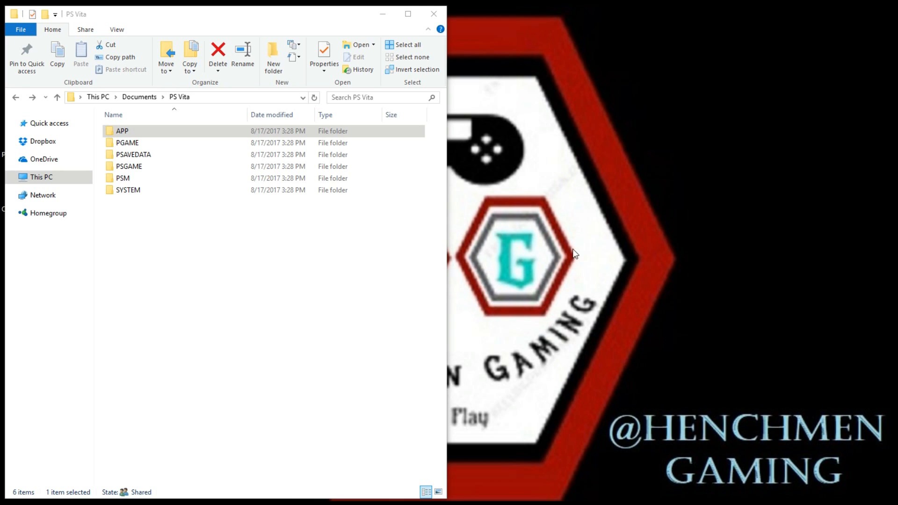
mouse_move(130, 247)
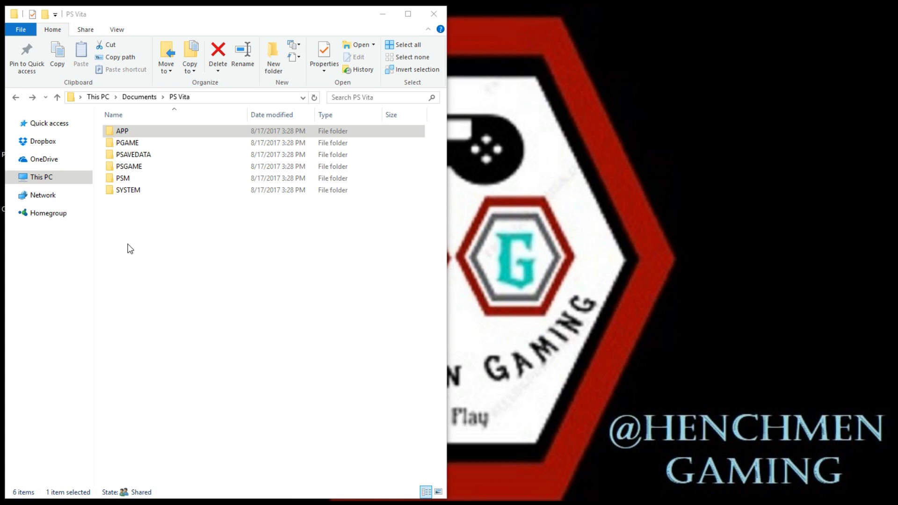
Step: Enter PGAME's account ID folder to show the NPUZ00069 game folder
click(127, 142)
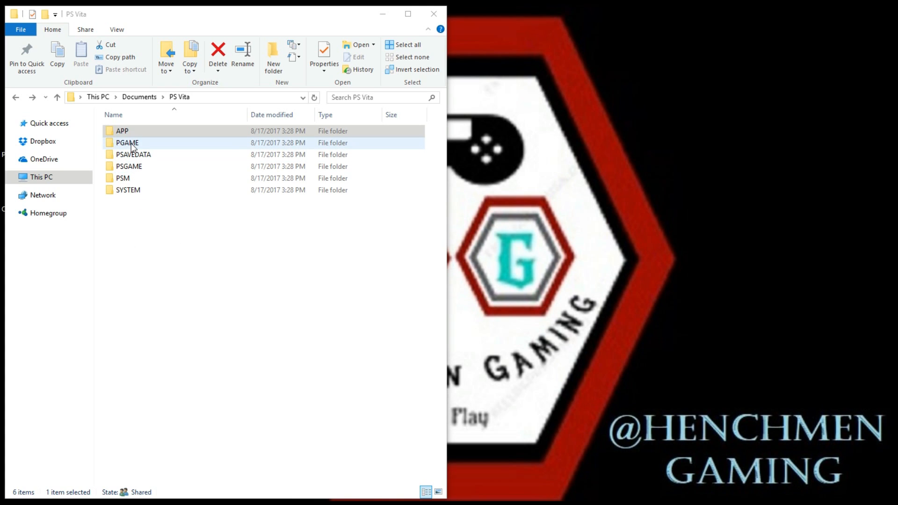
double_click(127, 143)
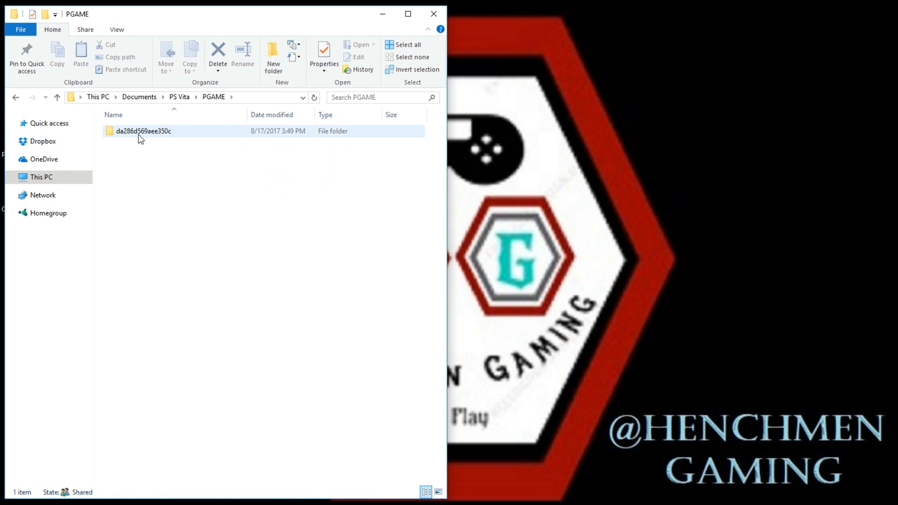
double_click(143, 131)
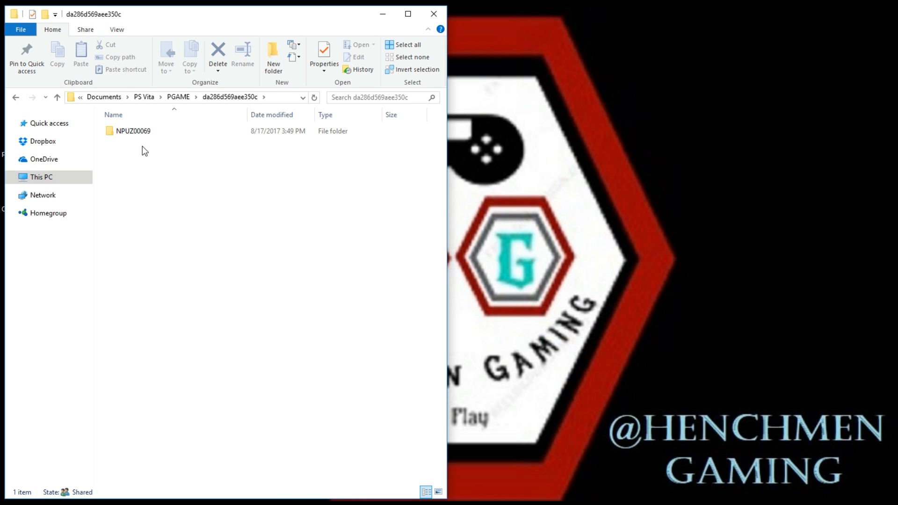
double_click(134, 131)
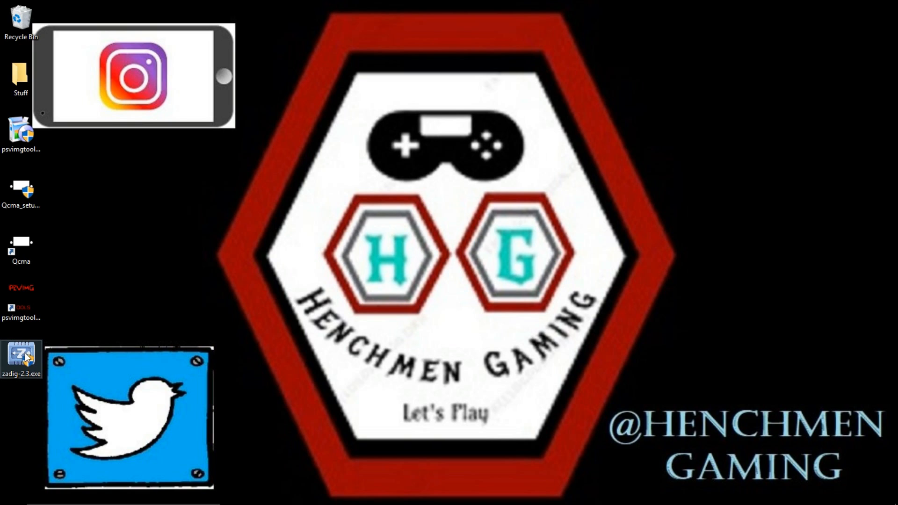
mouse_move(97, 304)
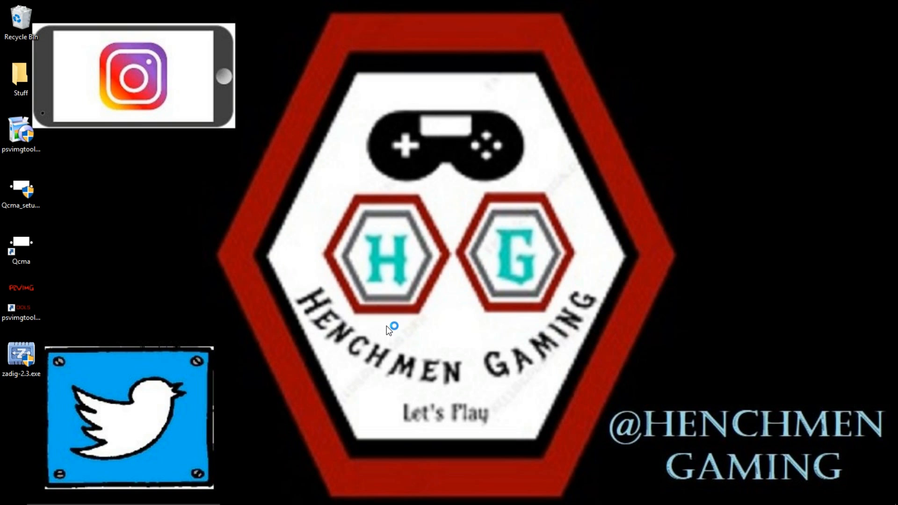
Step: Launch zadig-2.3.exe from the desktop and allow it to check for updates online
double_click(21, 354)
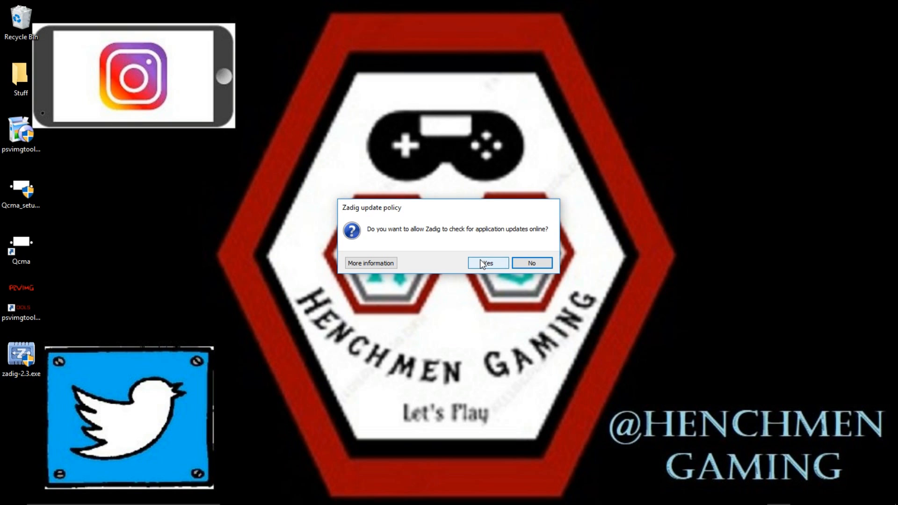
click(486, 263)
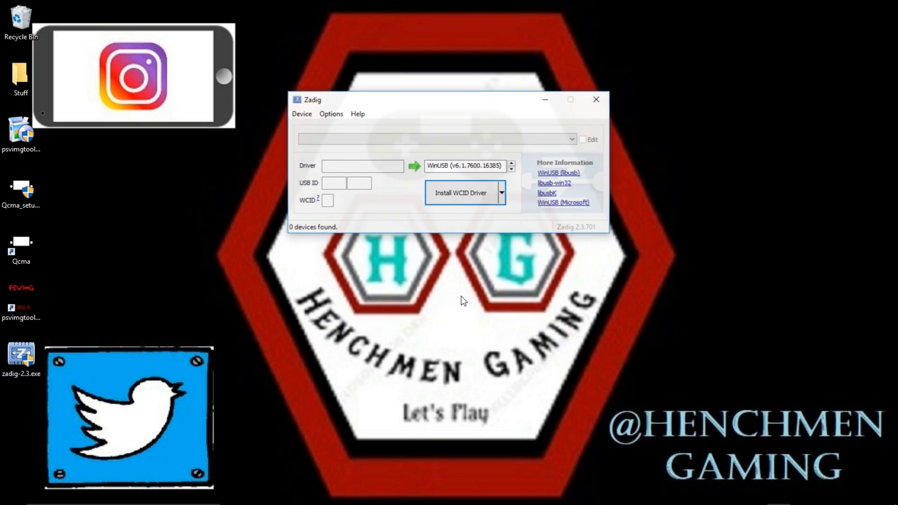
mouse_move(399, 262)
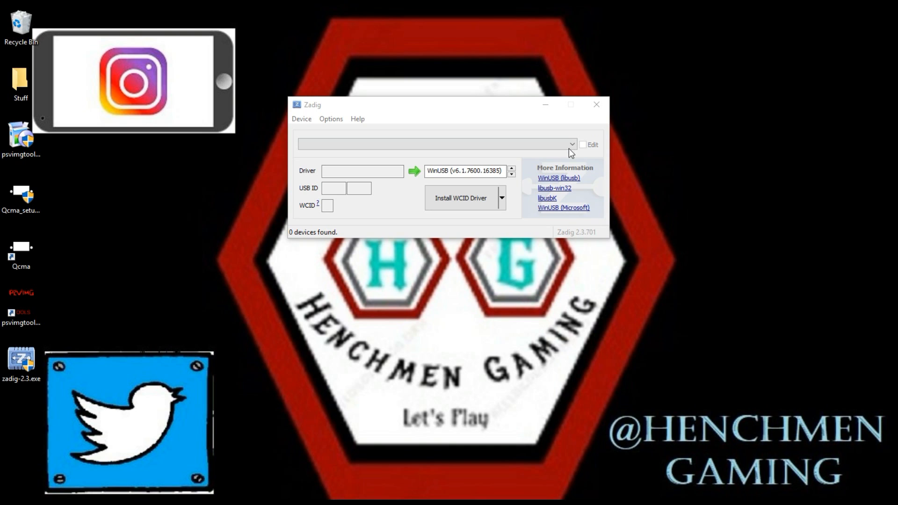
mouse_move(559, 131)
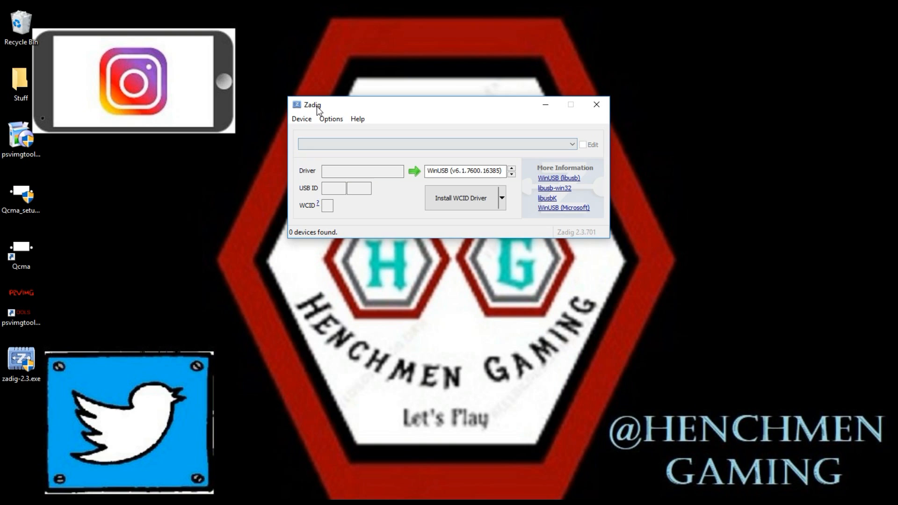
Step: Enable Options > List All Devices and select the PS Vita Type B device with libusbK as target driver
click(330, 119)
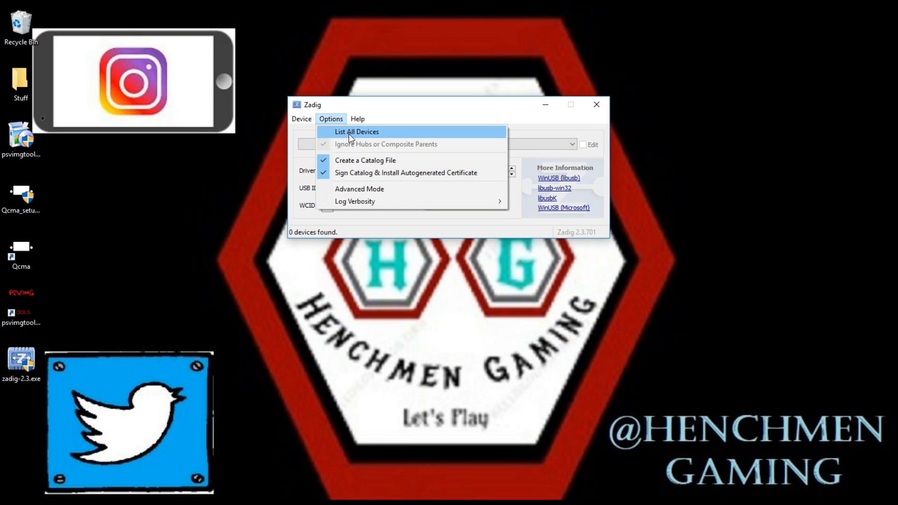
click(356, 131)
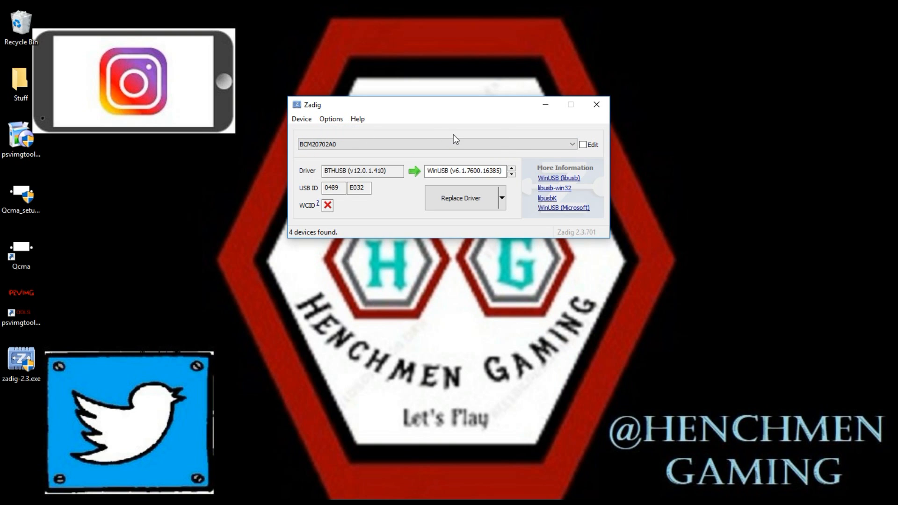
click(571, 144)
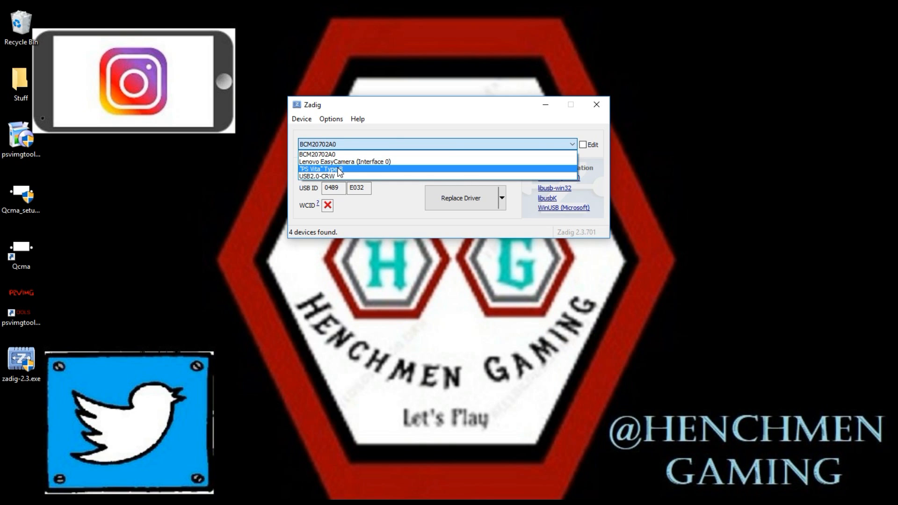
click(321, 169)
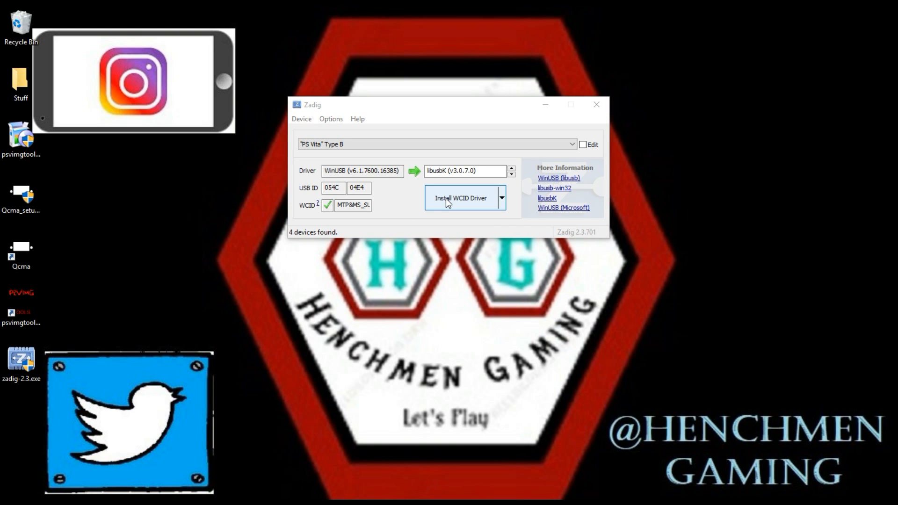
Step: Install the libusbK WCID driver for the PS Vita, dismiss the success message and close Zadig
click(460, 198)
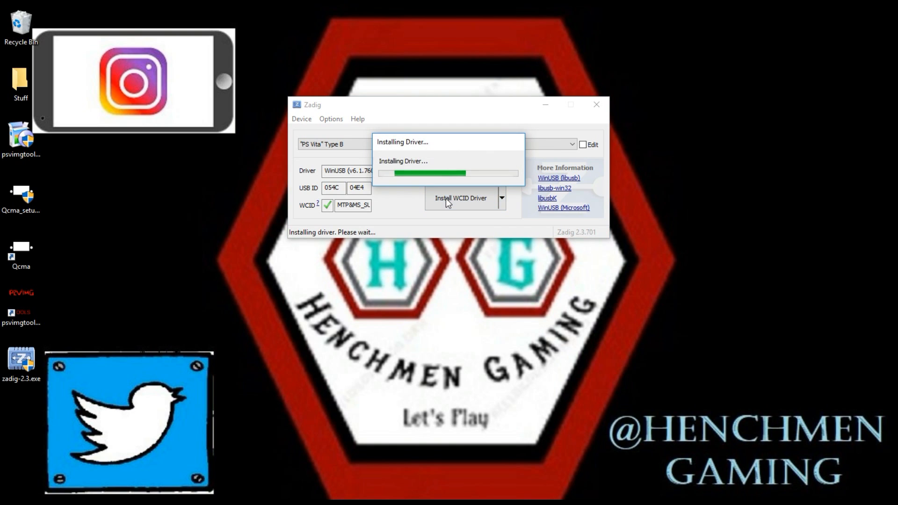
mouse_move(455, 269)
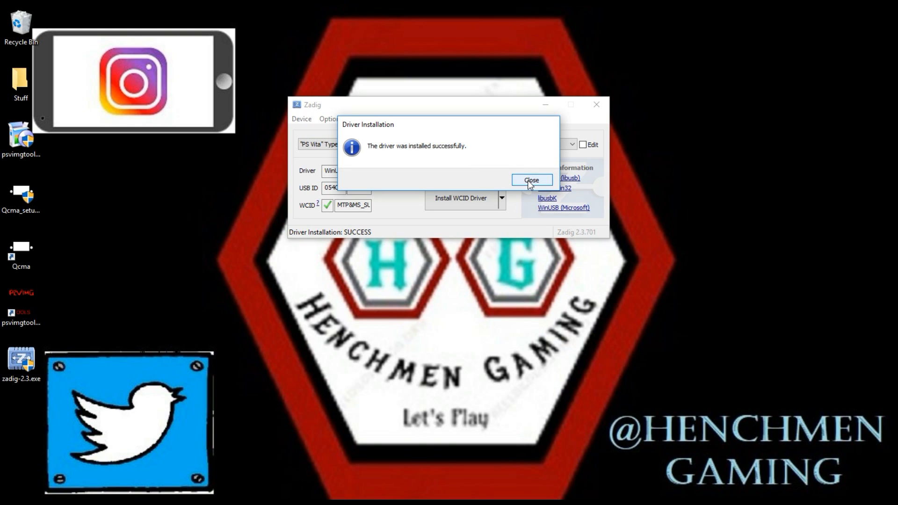
click(529, 180)
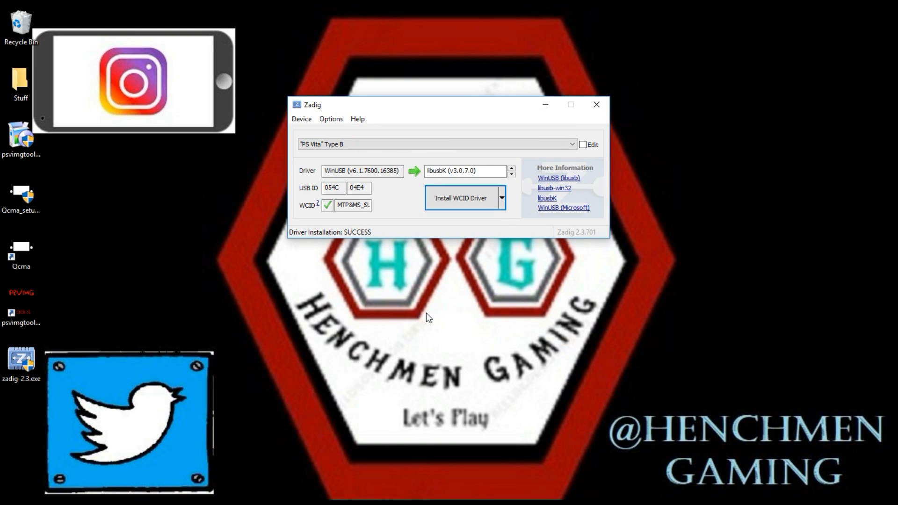
mouse_move(433, 302)
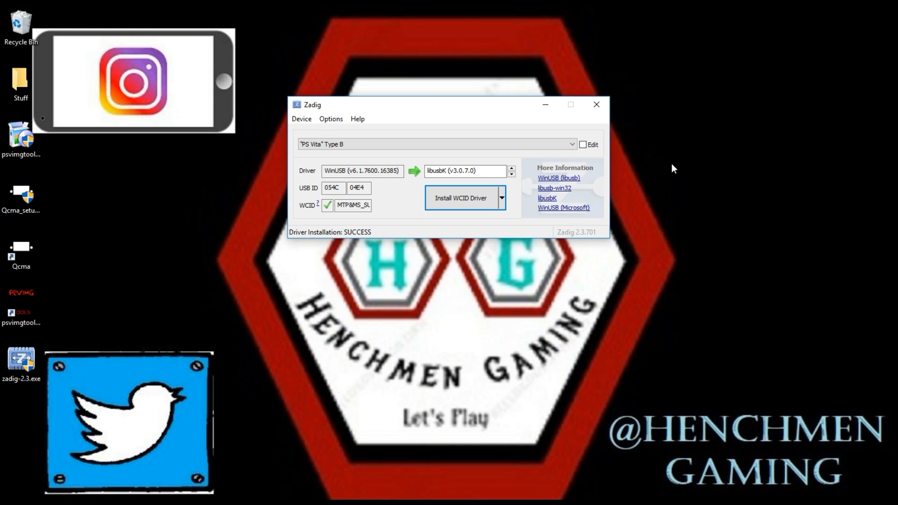
mouse_move(586, 97)
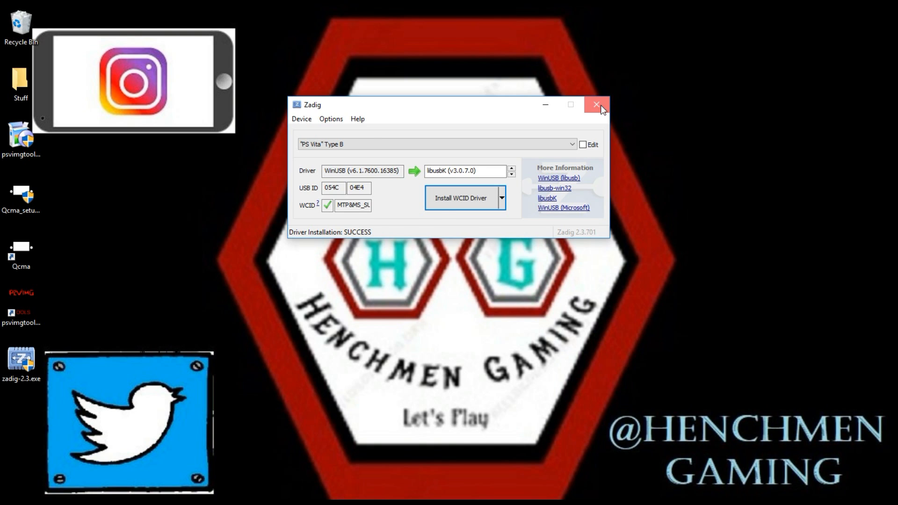
click(598, 105)
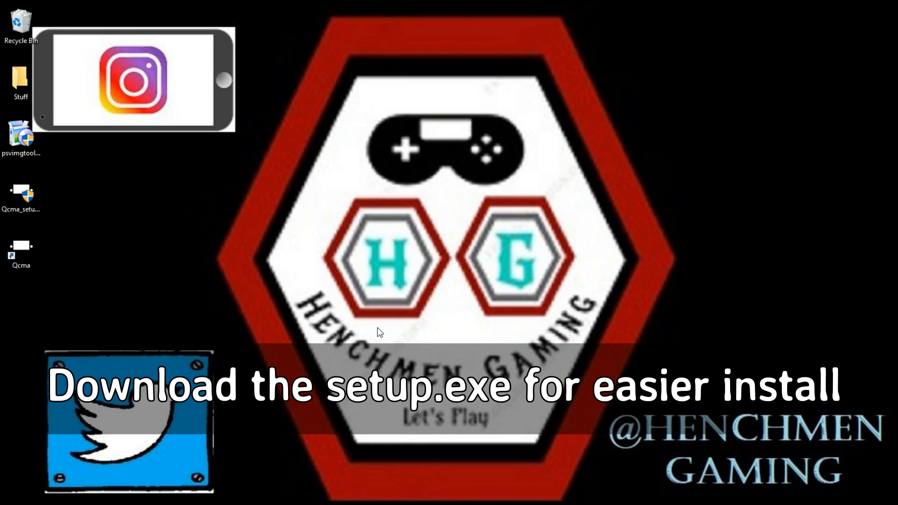
Step: Run psvimgtools-frontend Setup, accept the MIT license and keep the default folder and desktop icon
double_click(21, 137)
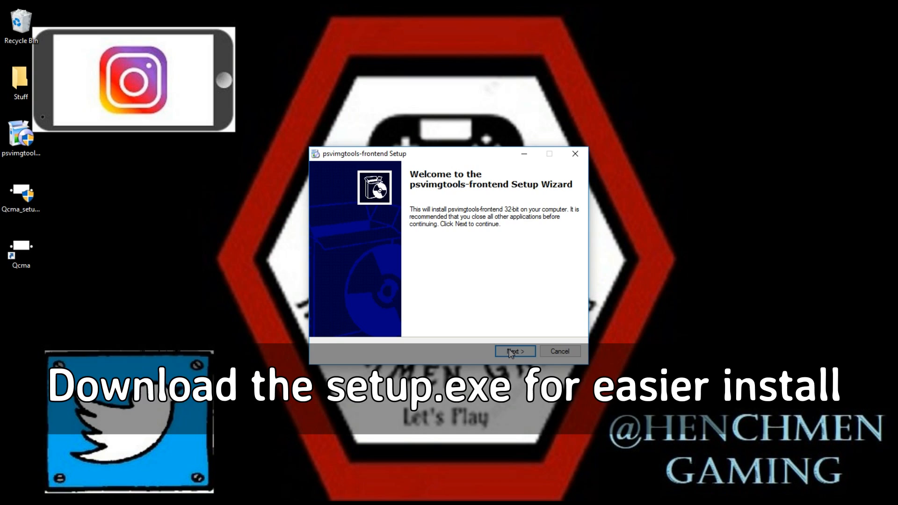
click(514, 351)
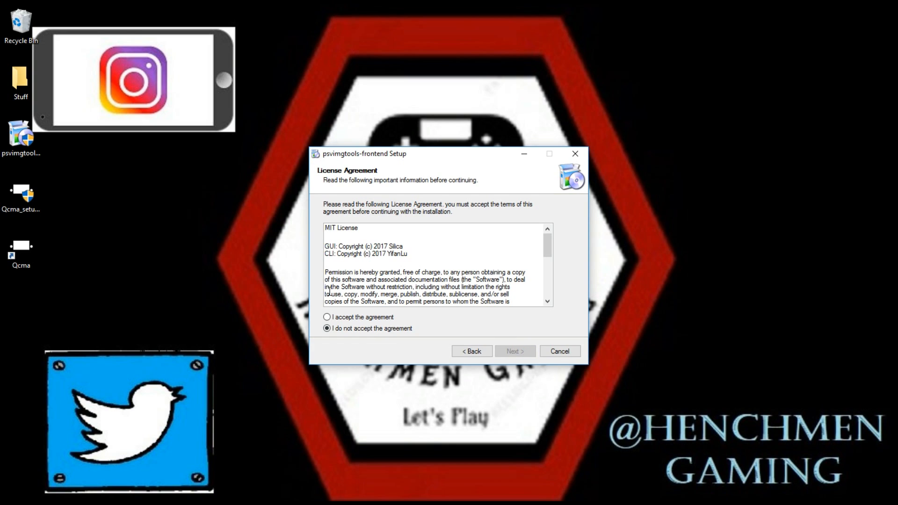
click(328, 317)
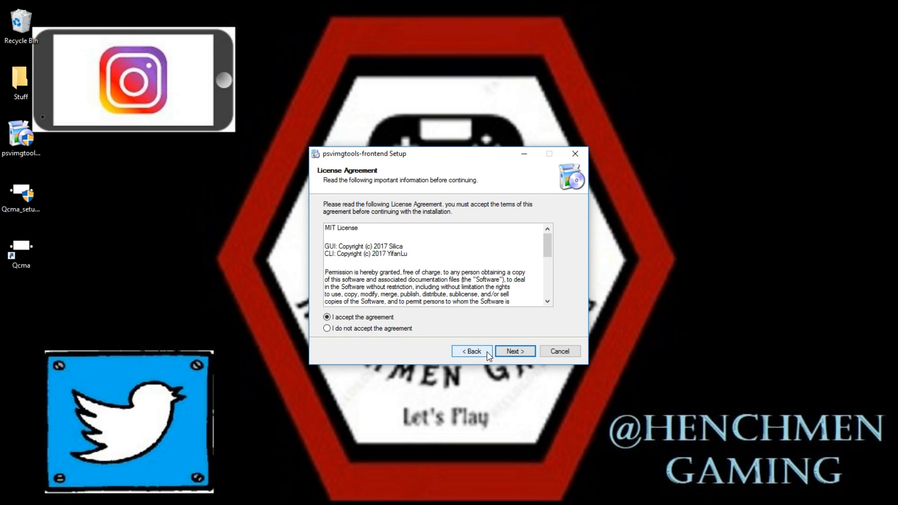
click(514, 351)
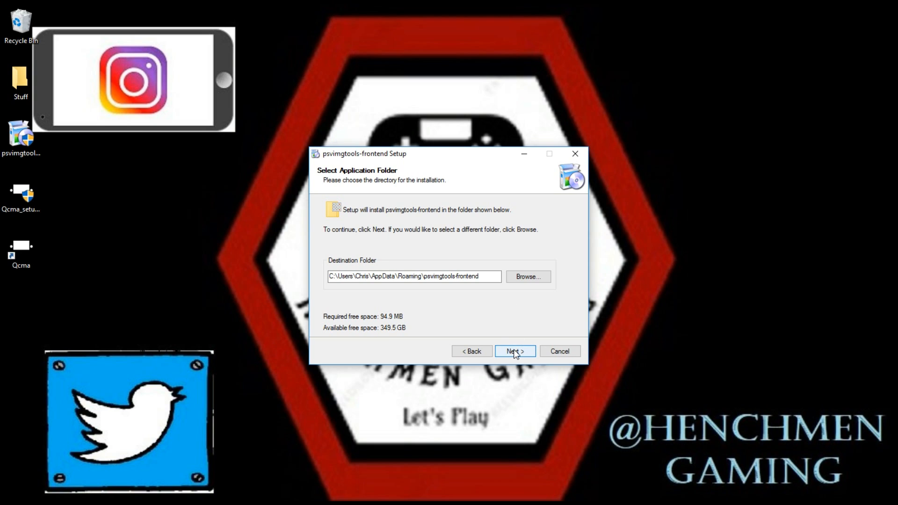
click(514, 351)
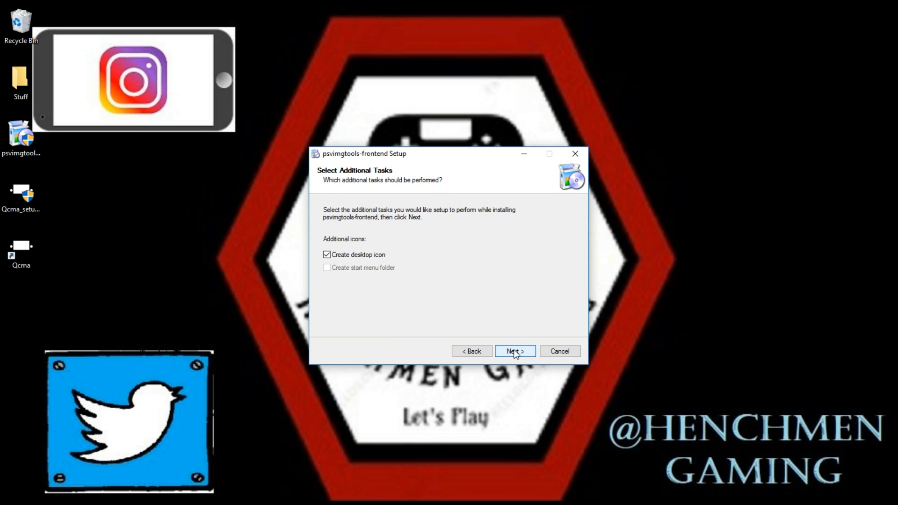
click(513, 350)
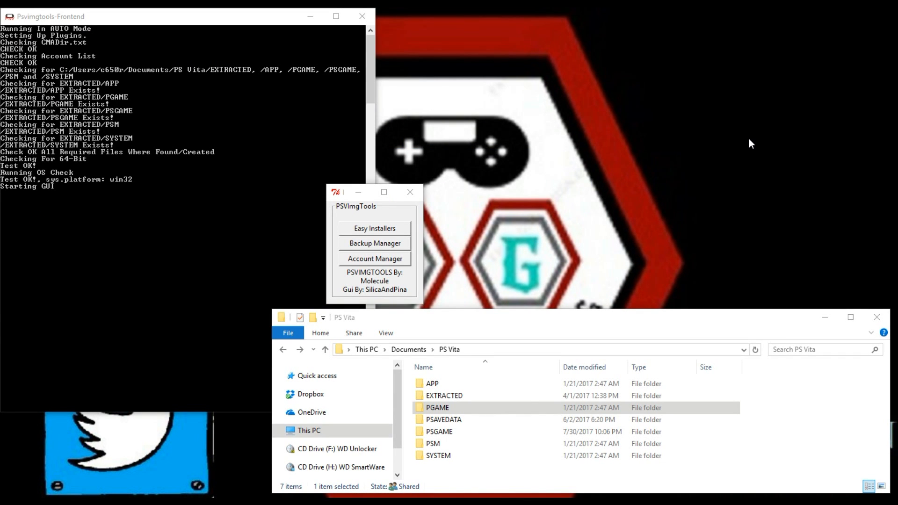
mouse_move(448, 111)
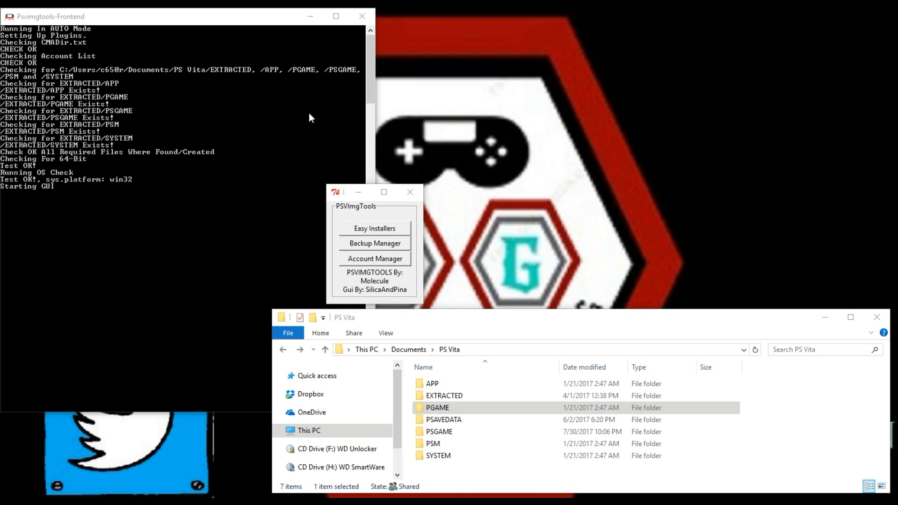
mouse_move(249, 152)
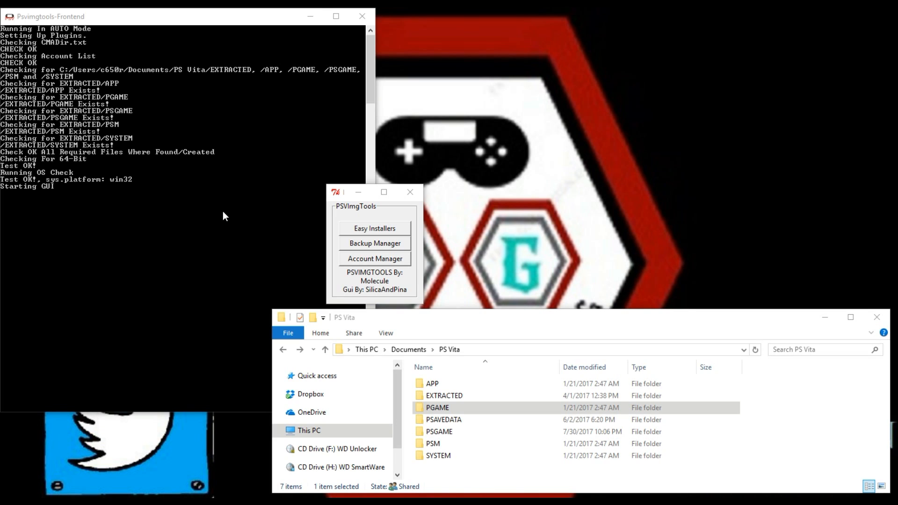
mouse_move(460, 280)
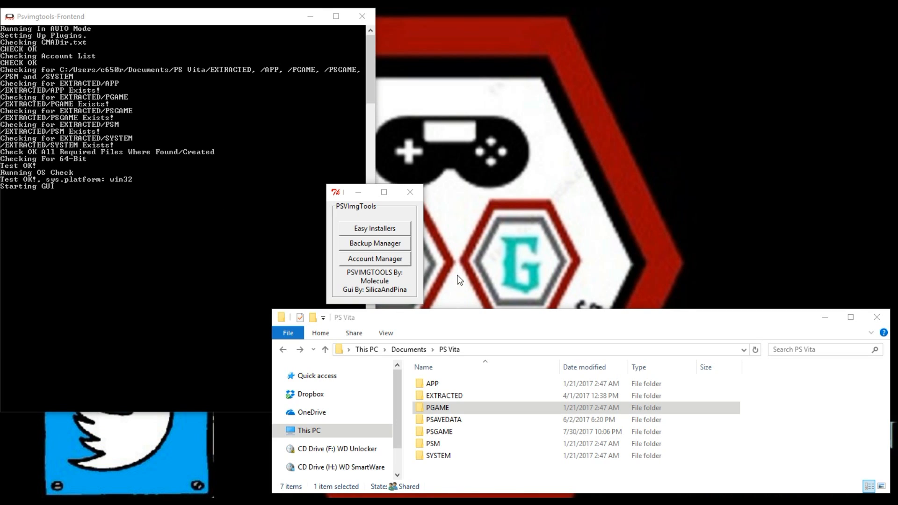
mouse_move(415, 267)
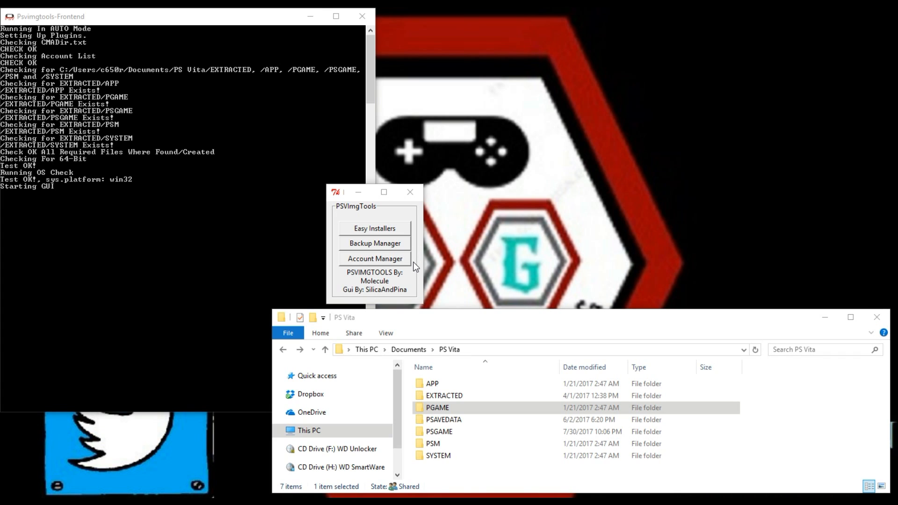
mouse_move(392, 262)
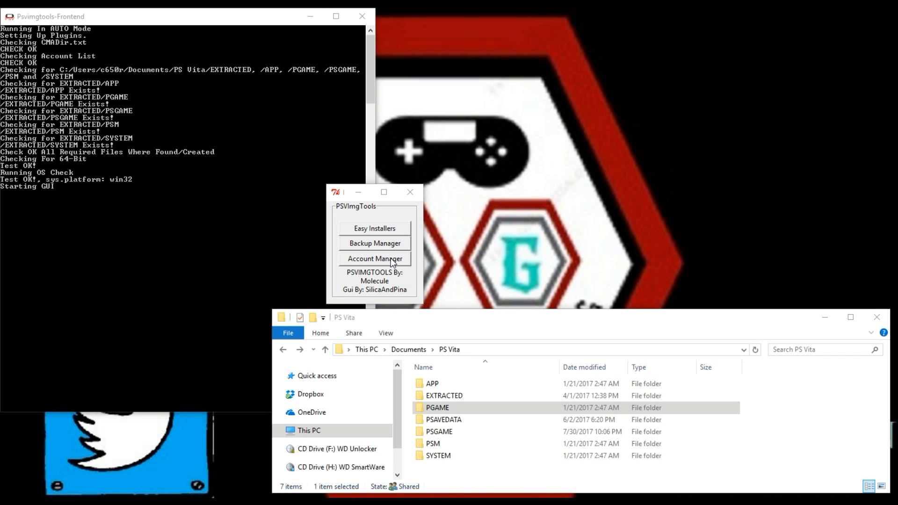
Step: Open the Account Manager listing the saved SouthonGamer account
click(374, 260)
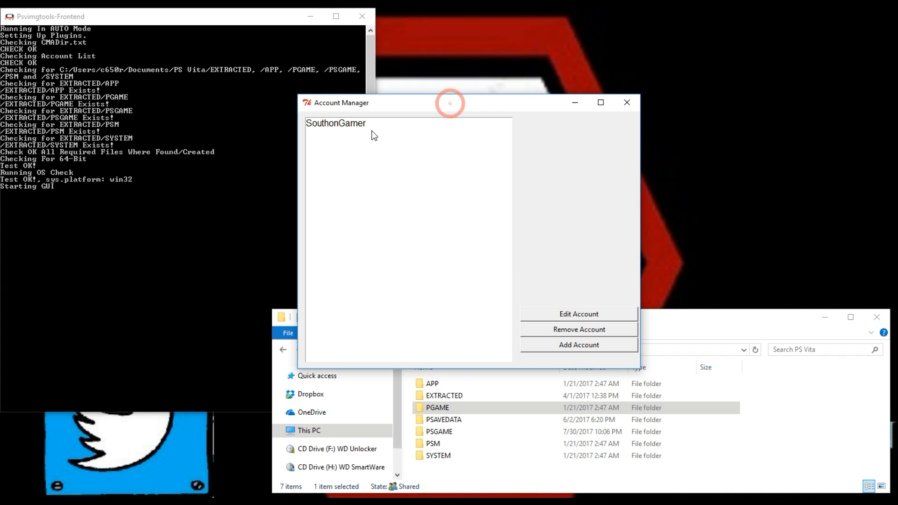
mouse_move(330, 150)
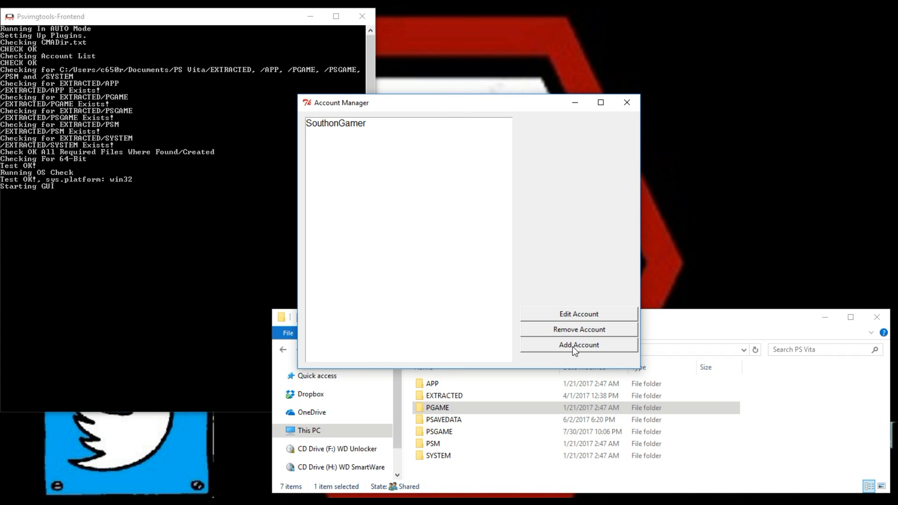
Step: Start a new account entry named Vita in the Add Account form
click(578, 345)
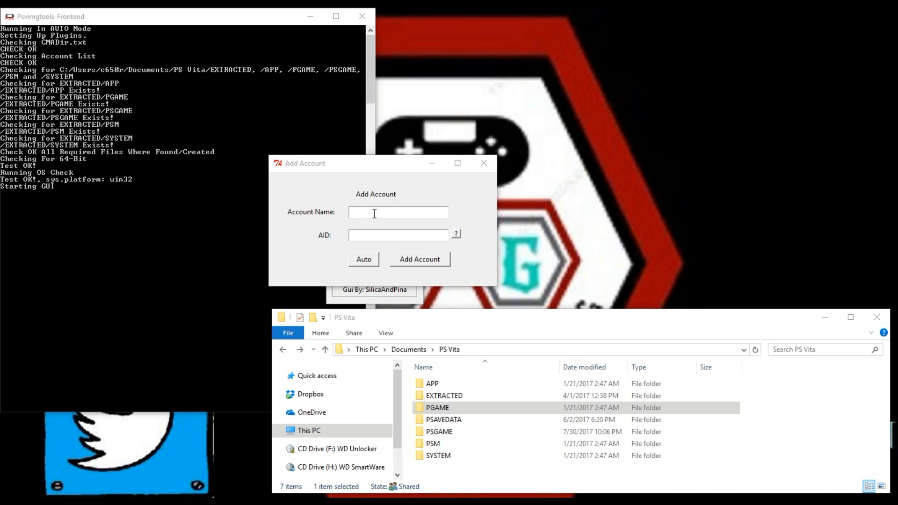
text(Vita)
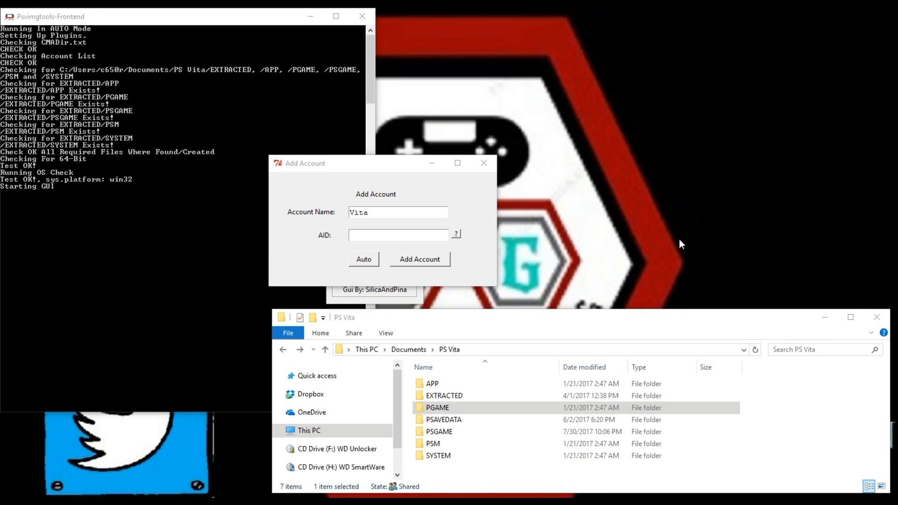
mouse_move(664, 321)
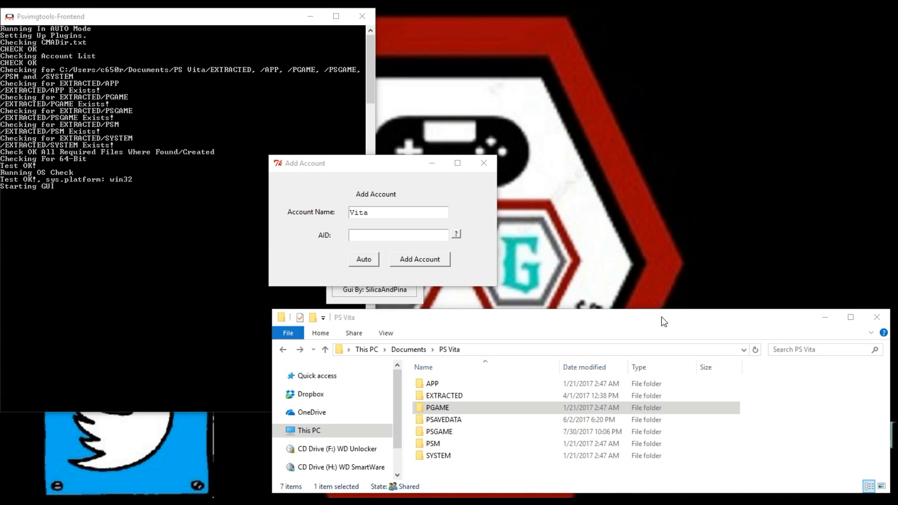
mouse_move(450, 362)
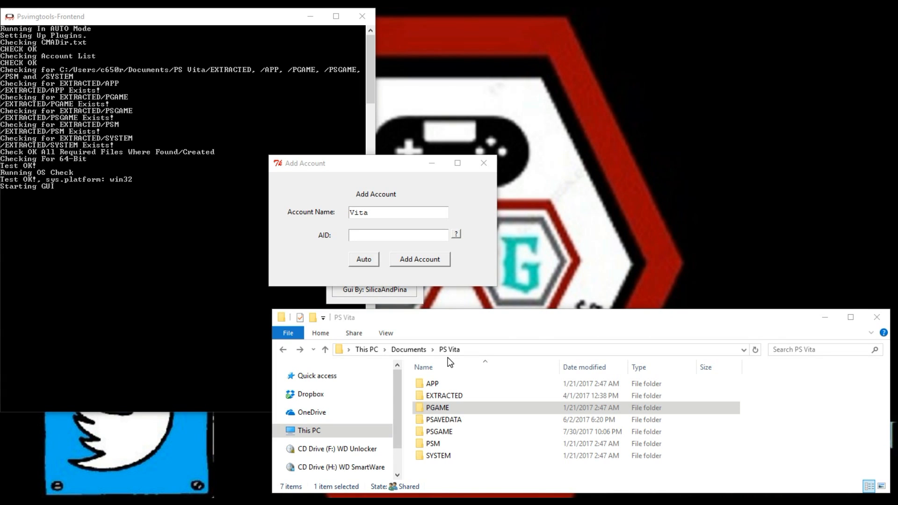
mouse_move(387, 362)
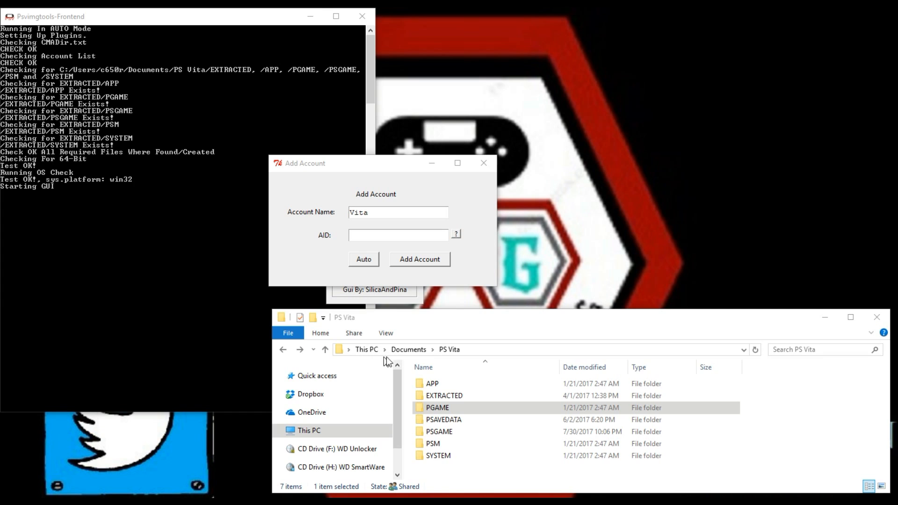
mouse_move(430, 358)
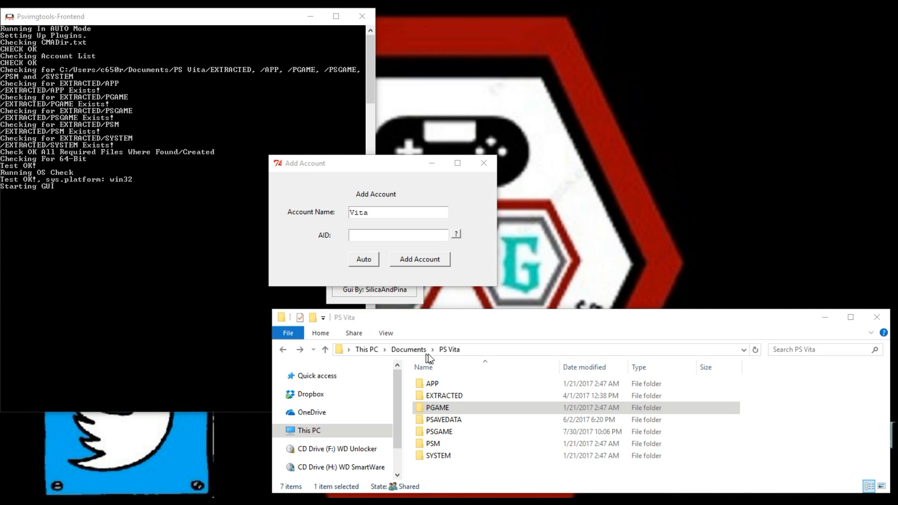
click(436, 407)
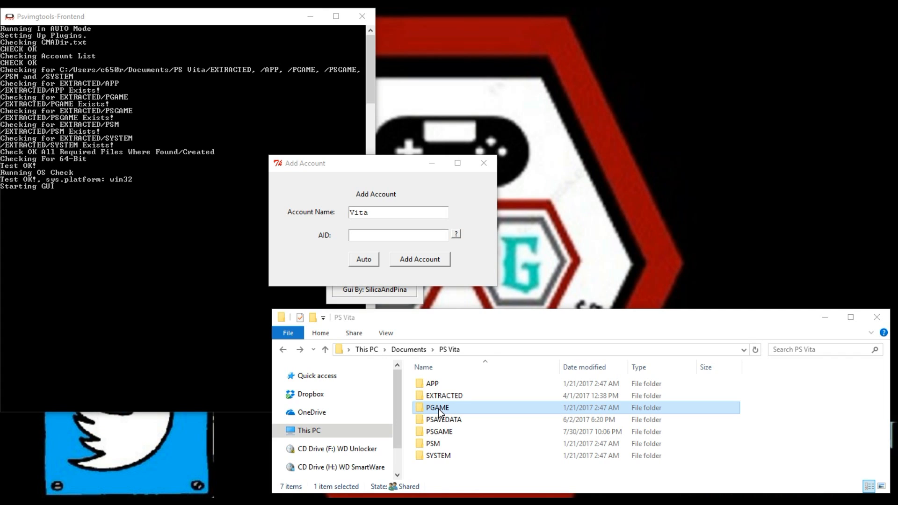
double_click(436, 407)
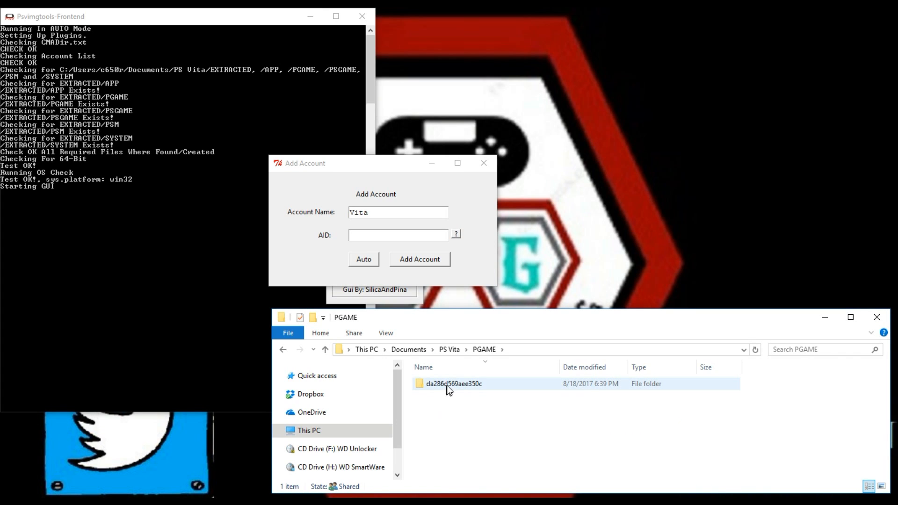
mouse_move(446, 391)
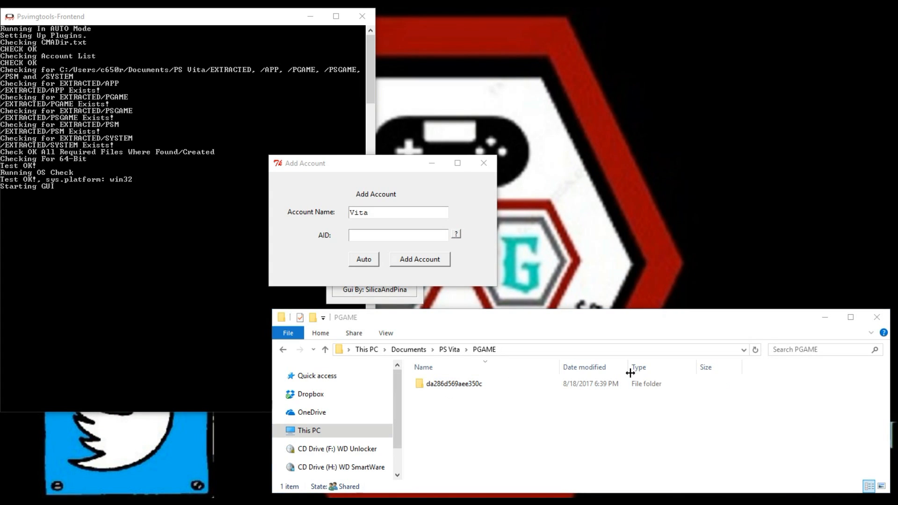
click(453, 384)
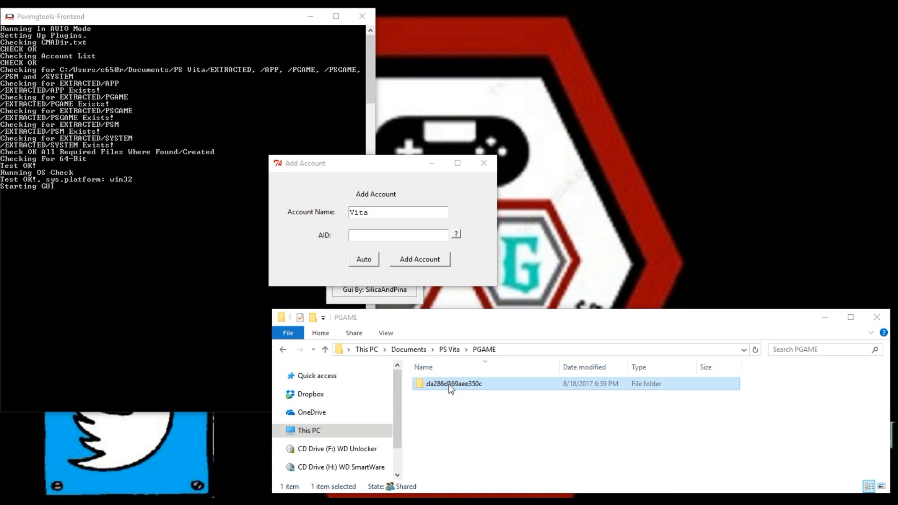
click(453, 384)
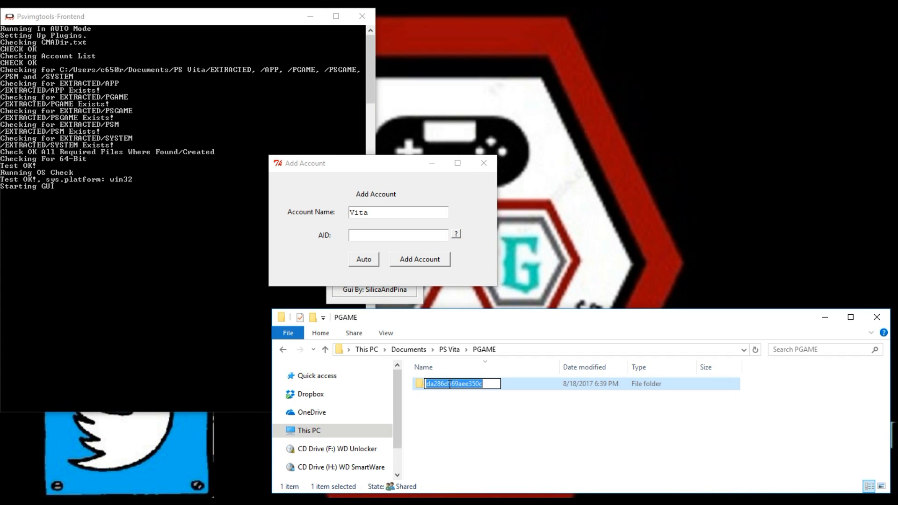
click(398, 235)
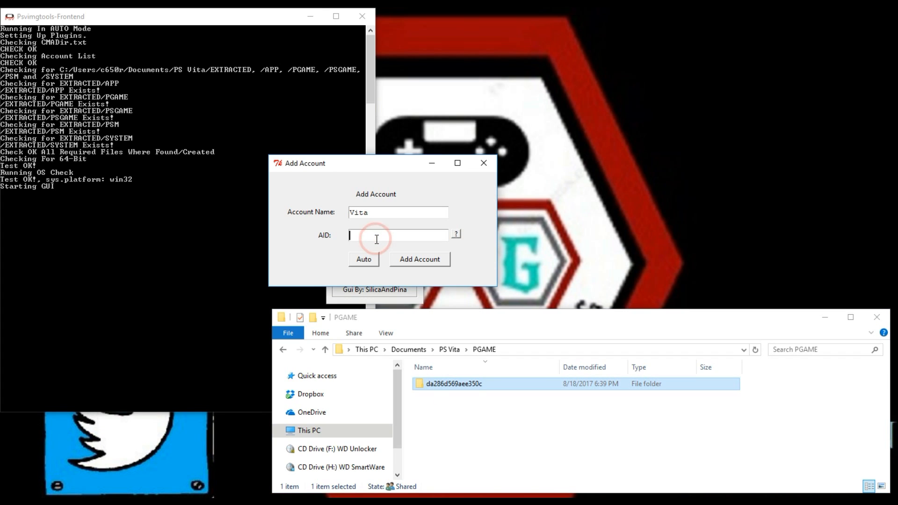
text(da286d569aee350c)
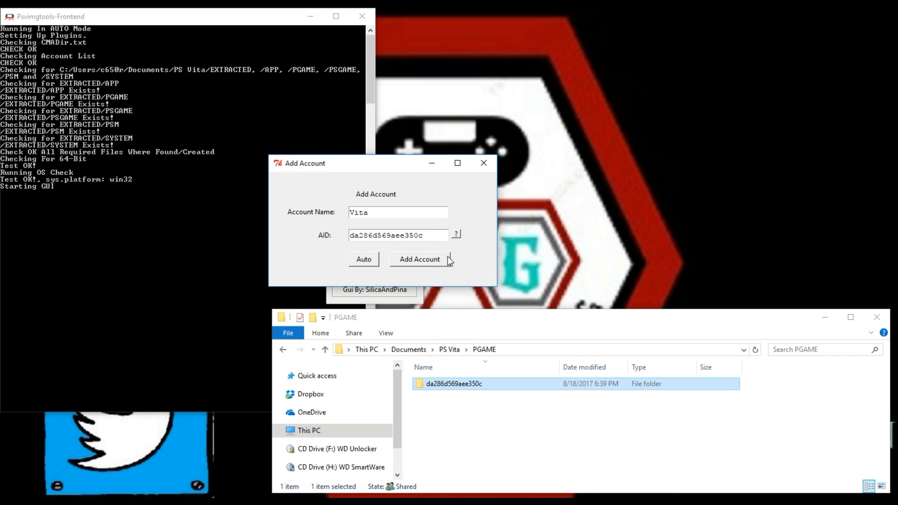
click(397, 235)
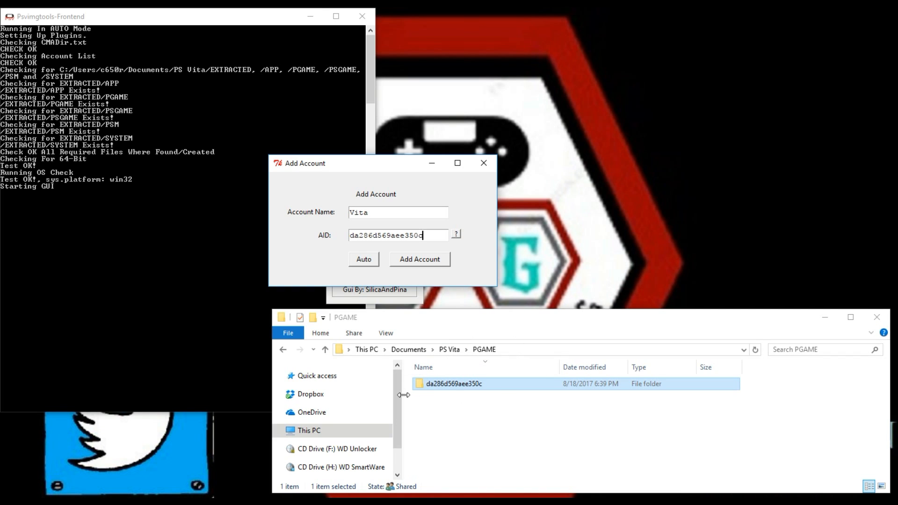
mouse_move(483, 162)
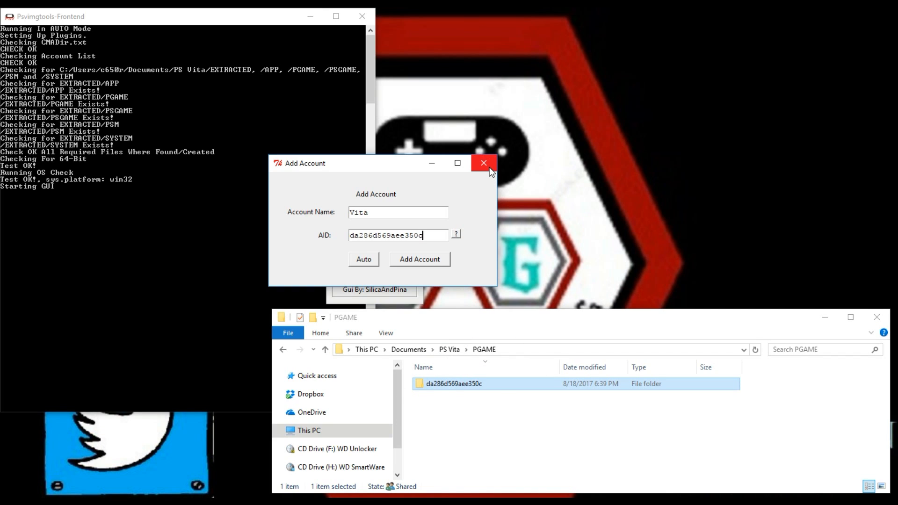
mouse_move(465, 187)
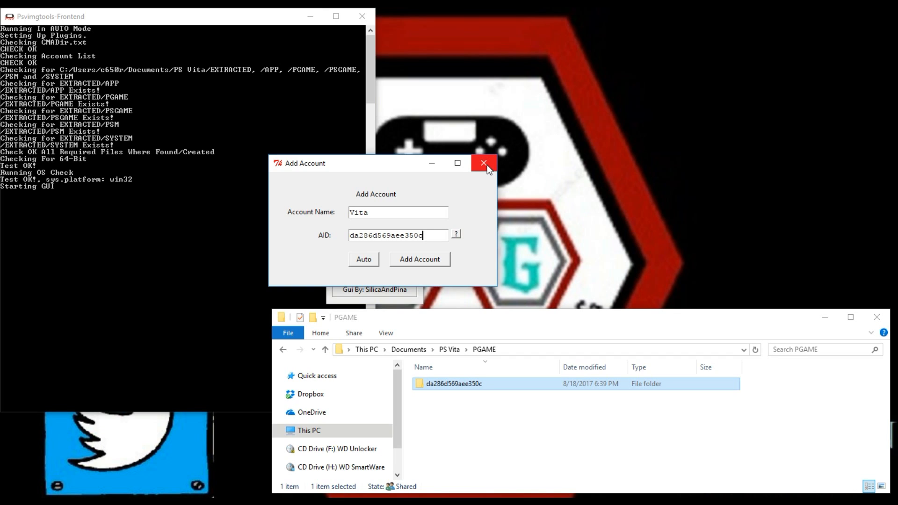
mouse_move(484, 163)
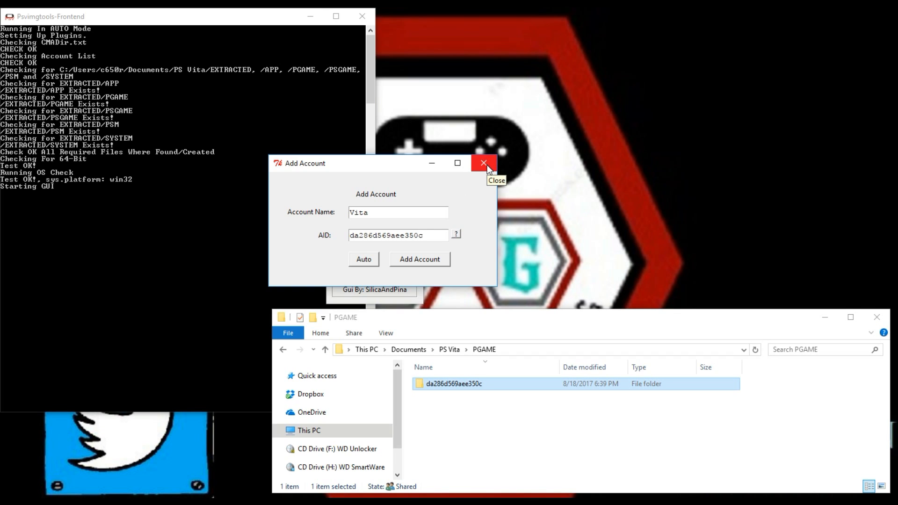
mouse_move(169, 65)
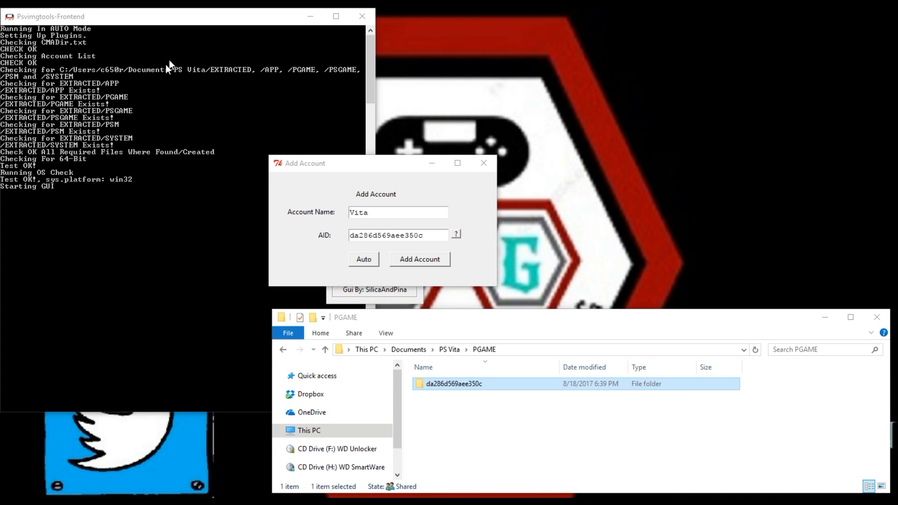
mouse_move(200, 105)
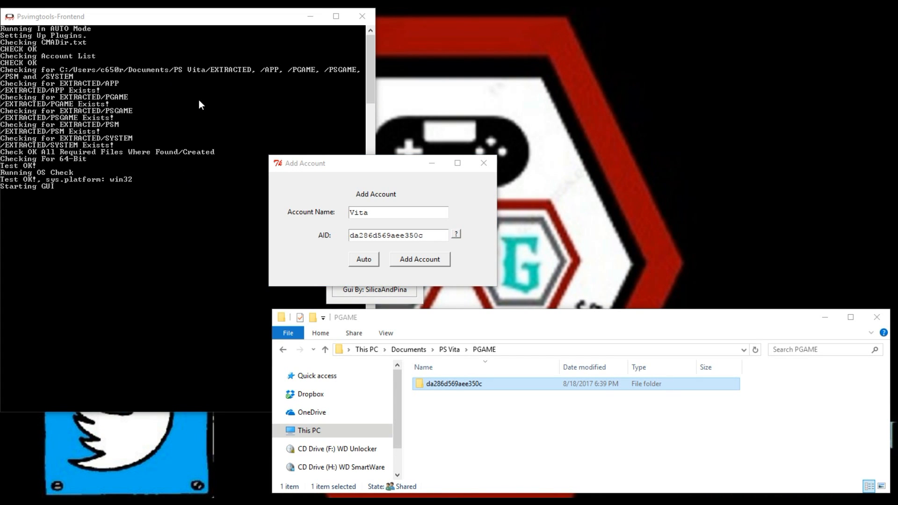
mouse_move(201, 198)
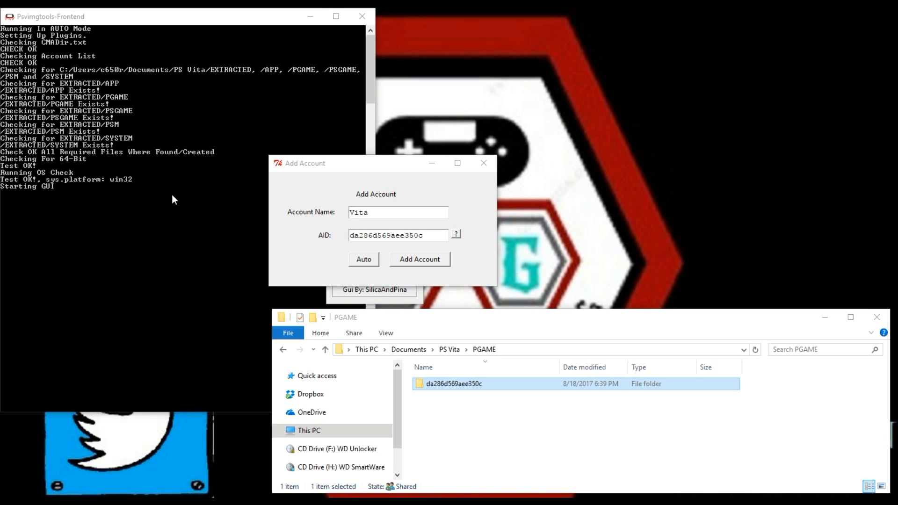
mouse_move(301, 247)
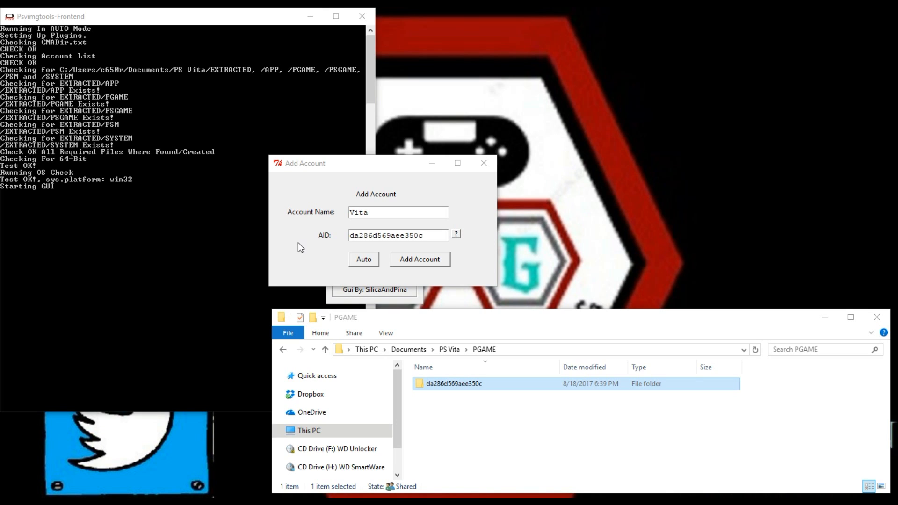
mouse_move(400, 251)
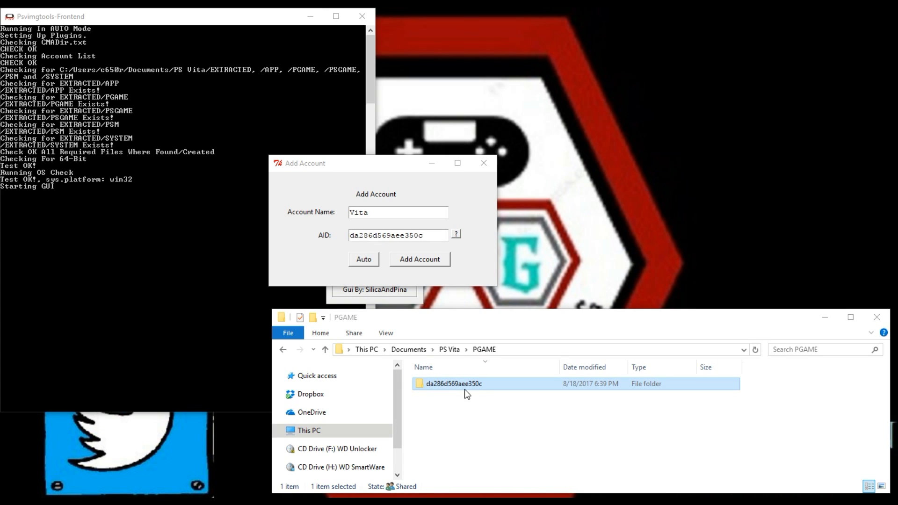
mouse_move(447, 396)
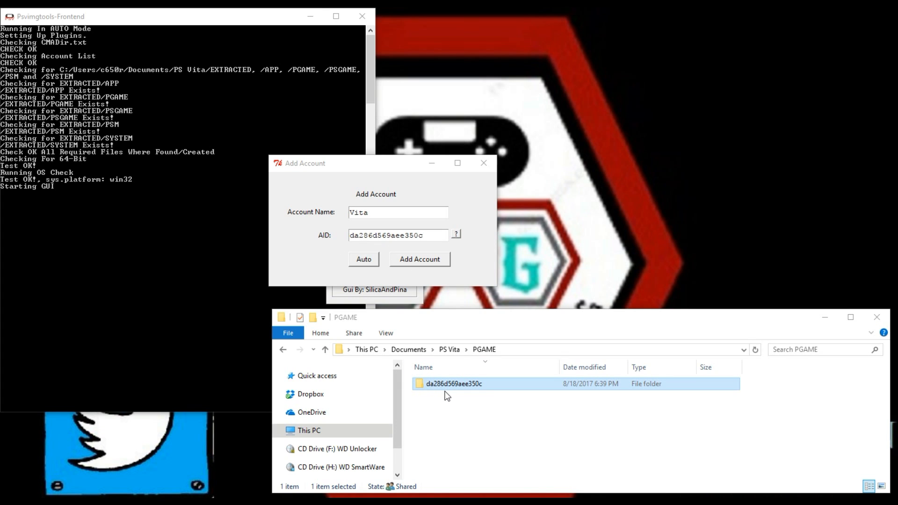
mouse_move(484, 162)
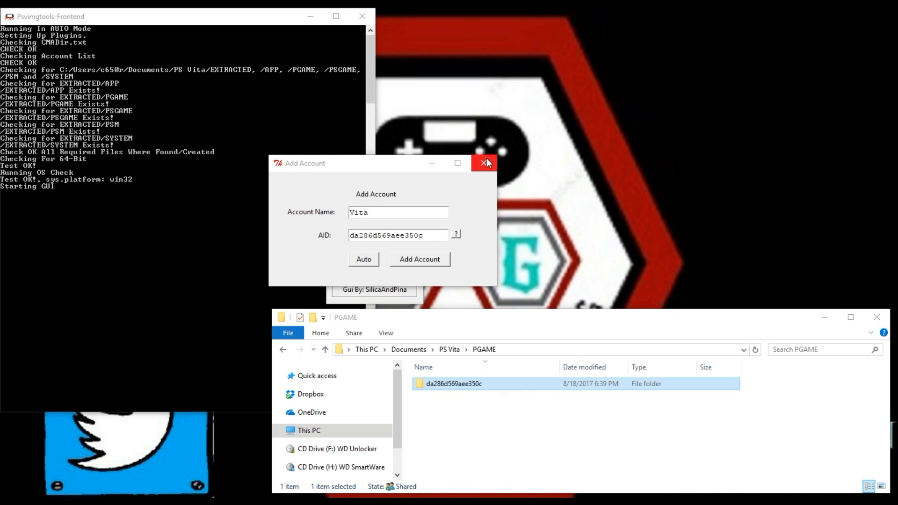
Step: Open Backup Manager's Unsign & Extract for PlayStation Portable backups, listing Alien Zombie Death and P.O.W
click(483, 163)
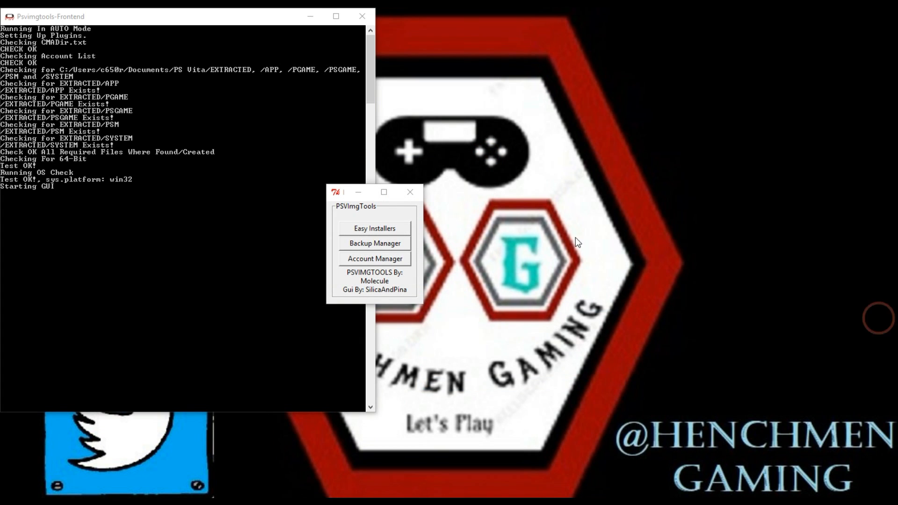
click(374, 243)
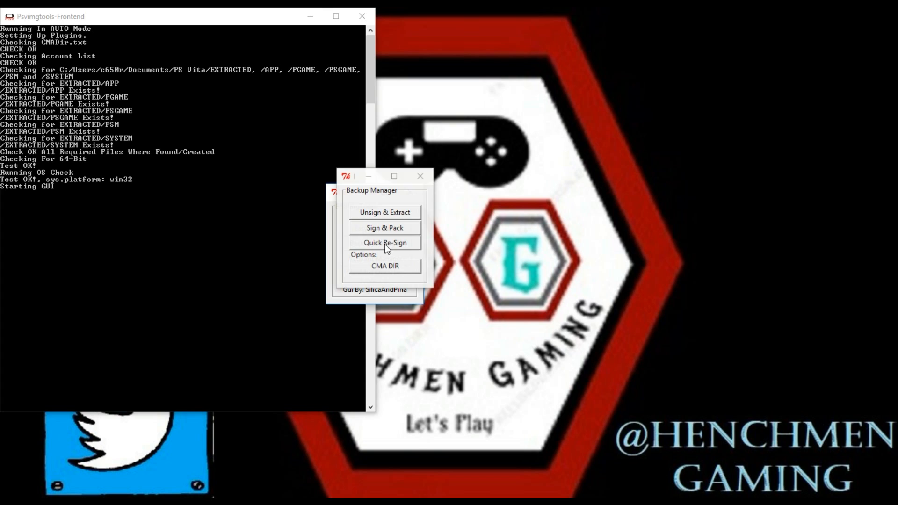
mouse_move(304, 206)
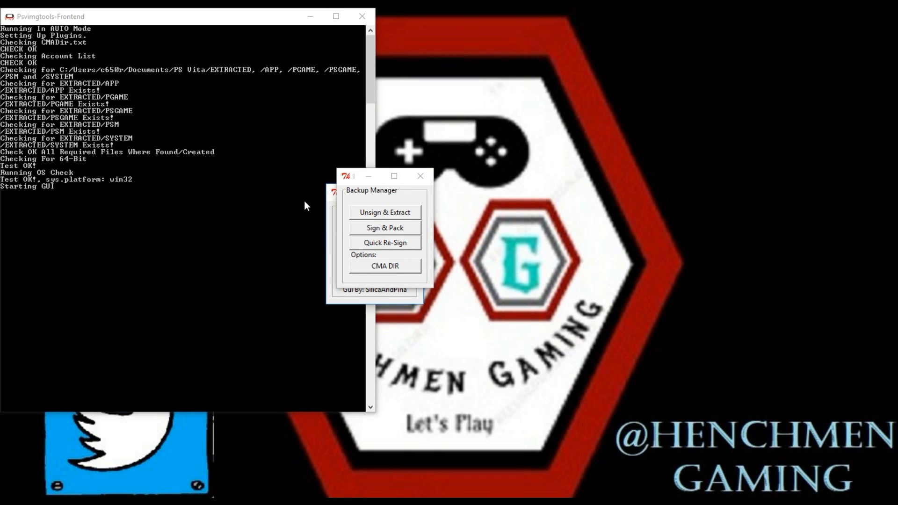
mouse_move(394, 216)
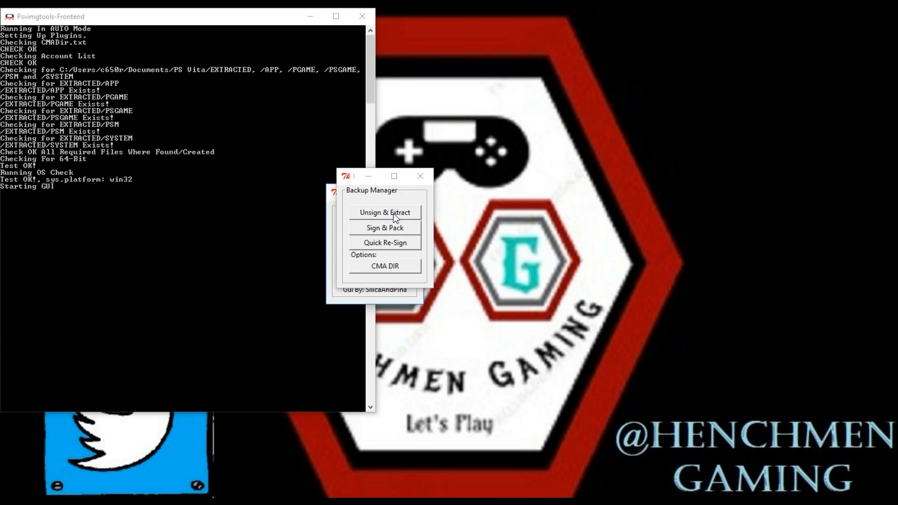
mouse_move(380, 216)
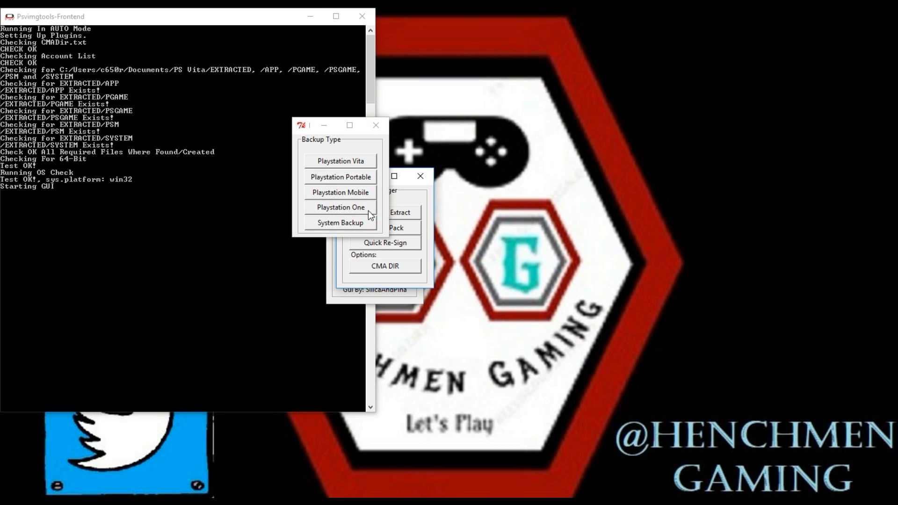
click(339, 177)
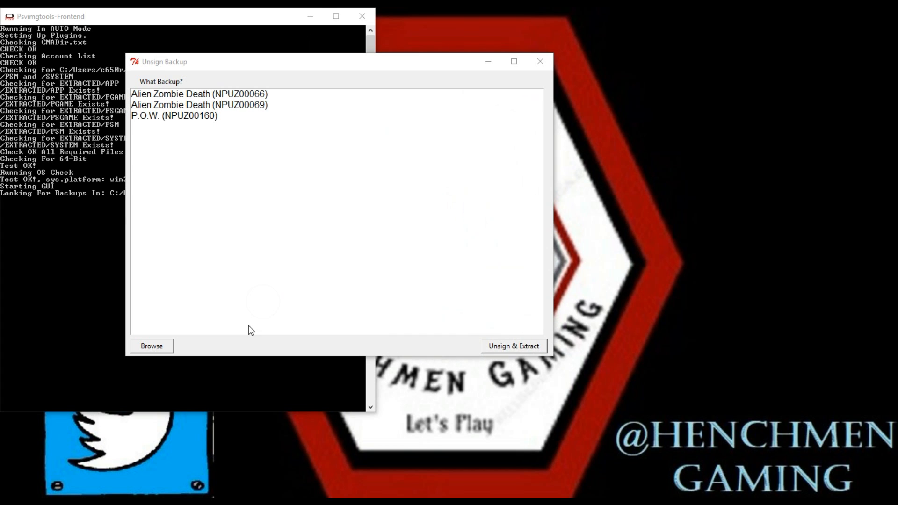
mouse_move(245, 167)
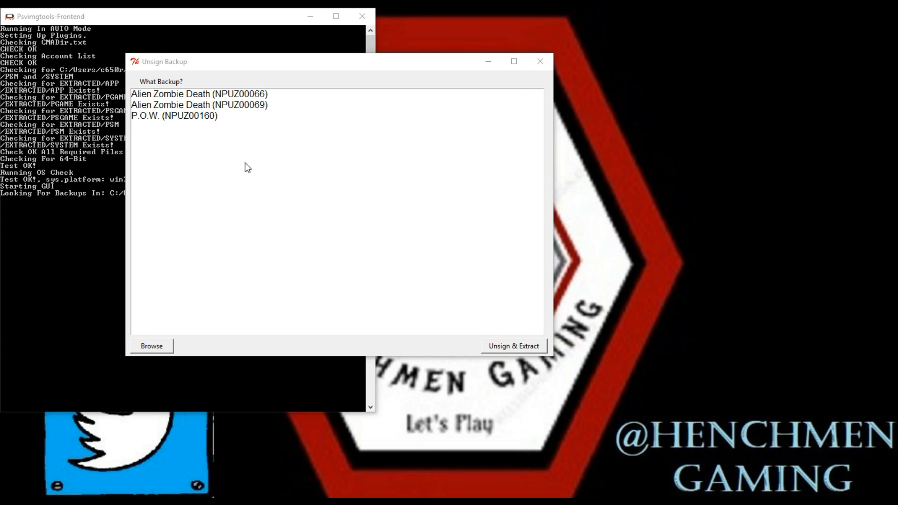
mouse_move(145, 133)
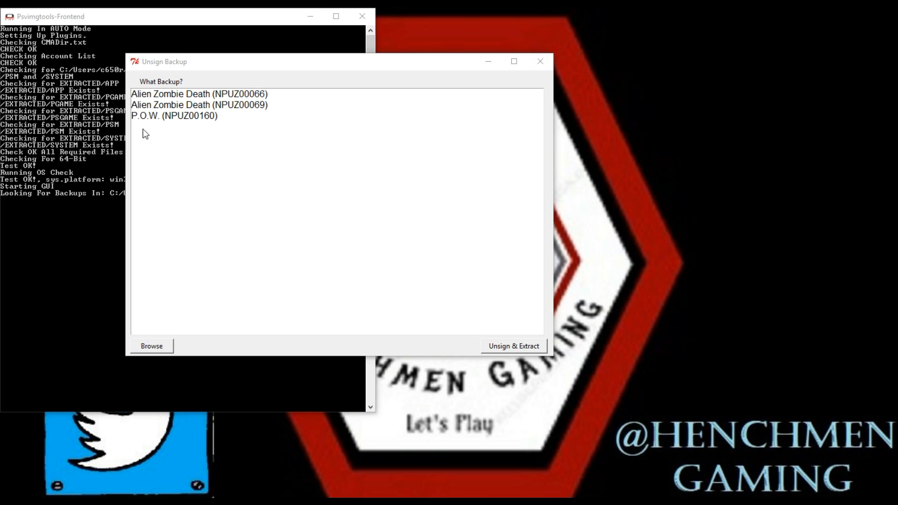
mouse_move(296, 137)
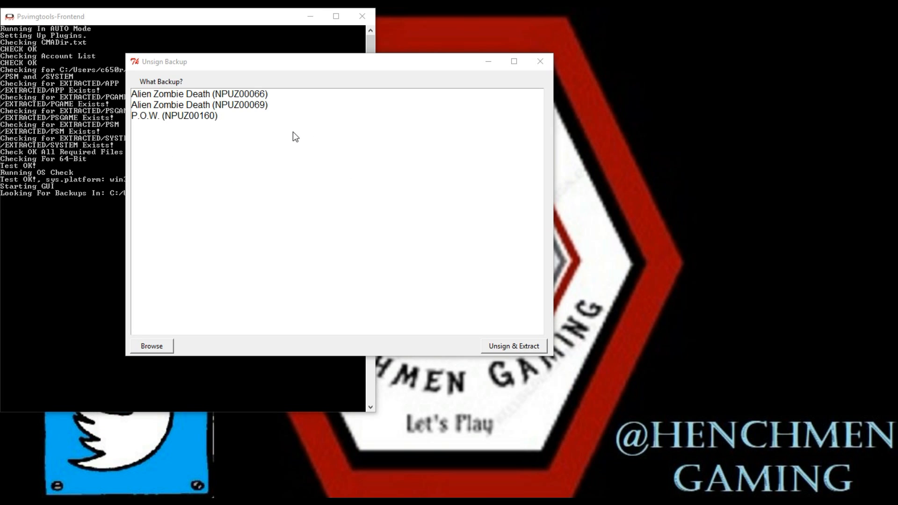
Step: Select the Alien Zombie Death (NPUZ00069) backup in the Unsign Backup list
click(174, 115)
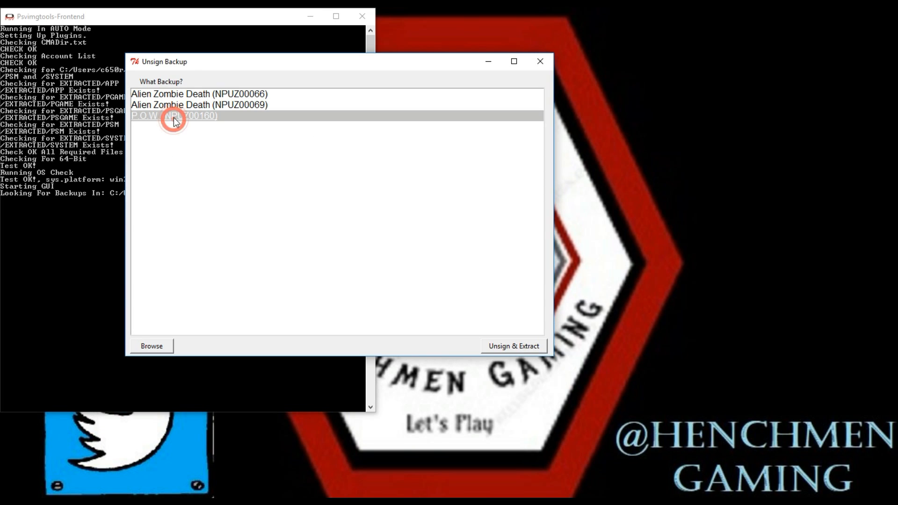
click(198, 104)
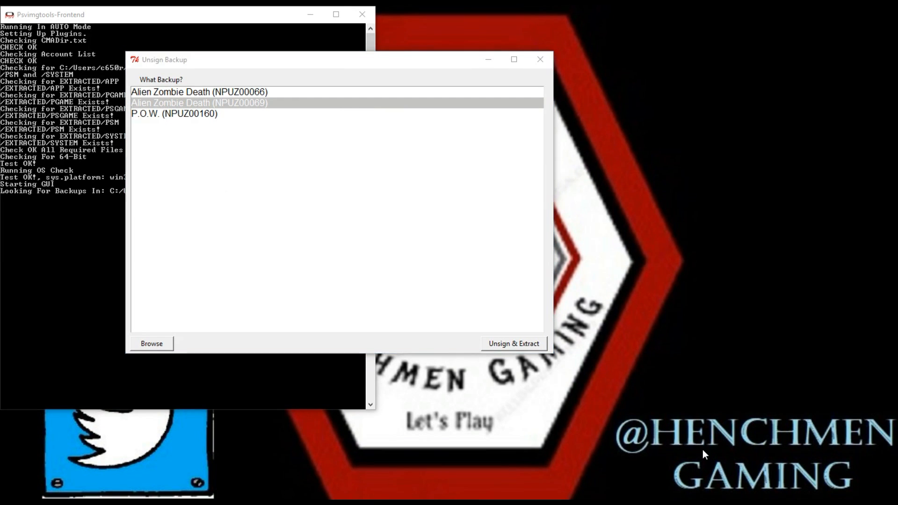
mouse_move(739, 337)
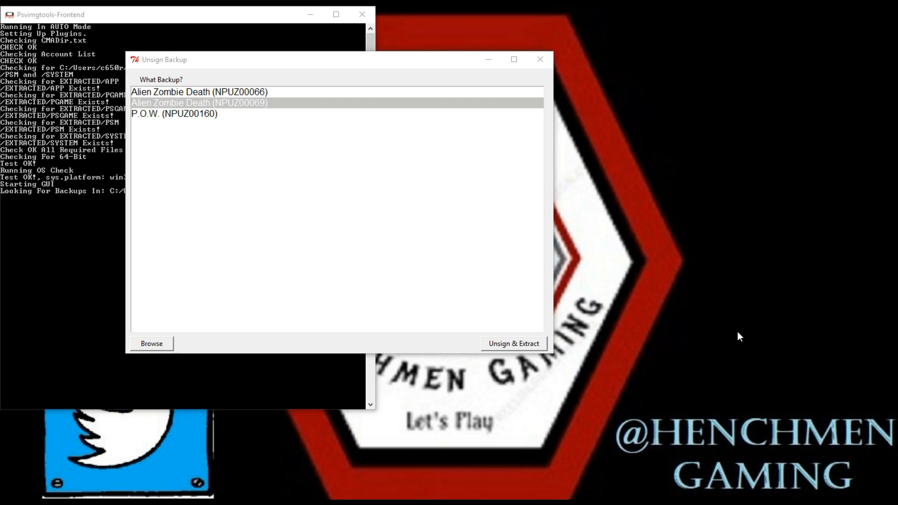
mouse_move(740, 314)
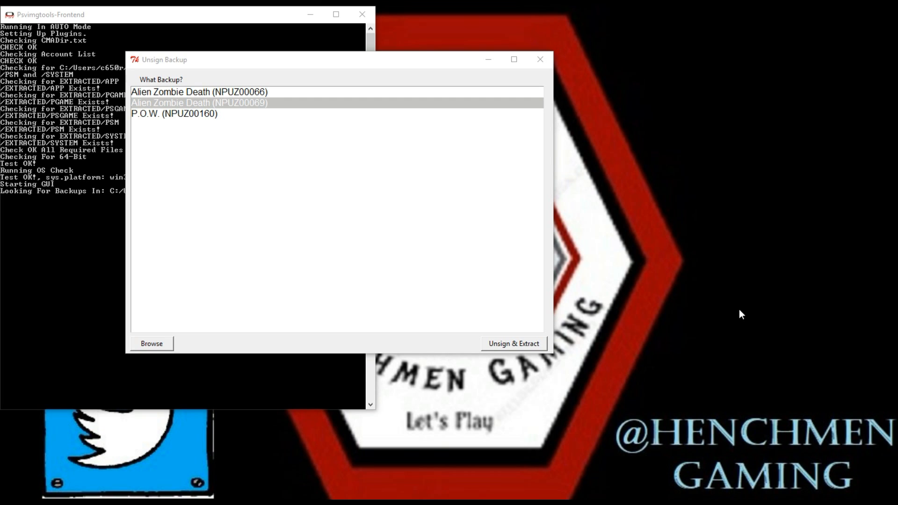
mouse_move(728, 262)
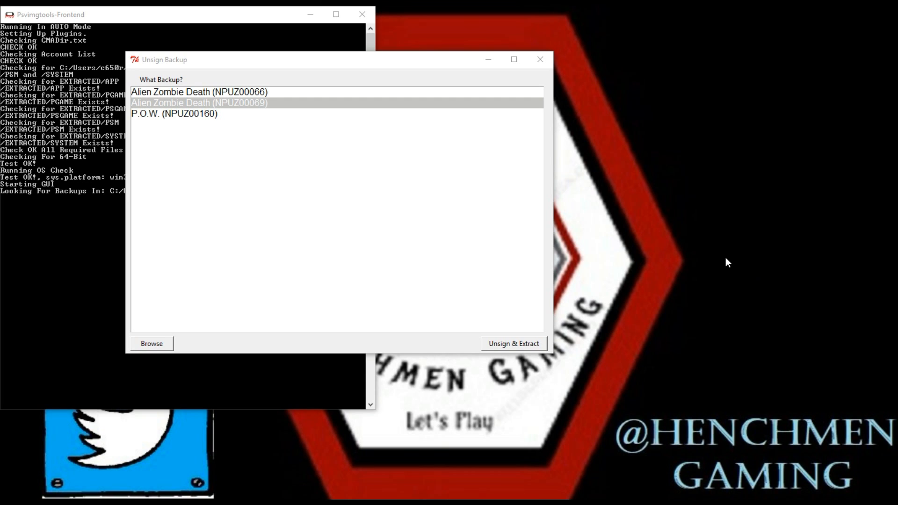
mouse_move(732, 335)
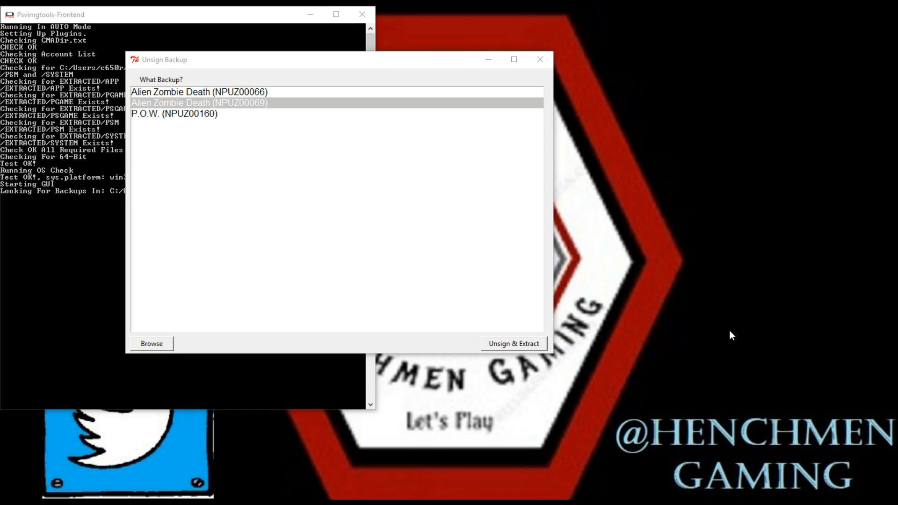
mouse_move(22, 36)
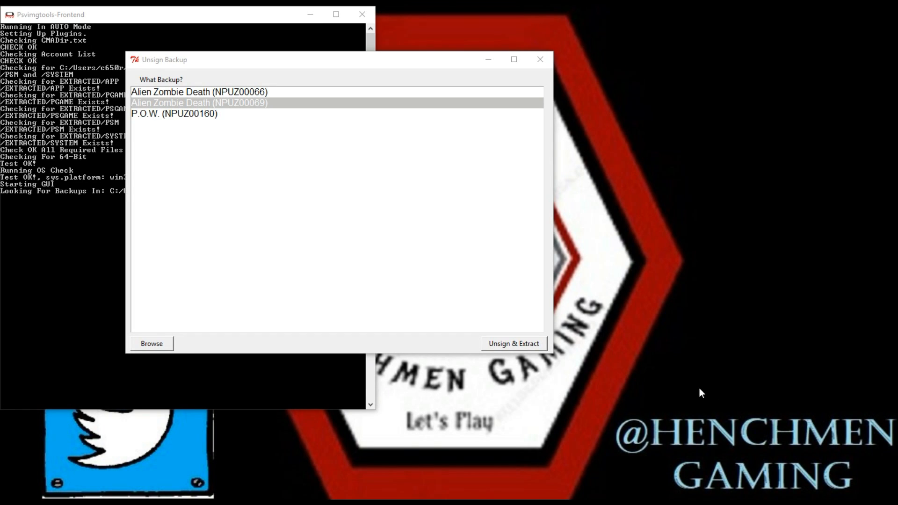
mouse_move(670, 369)
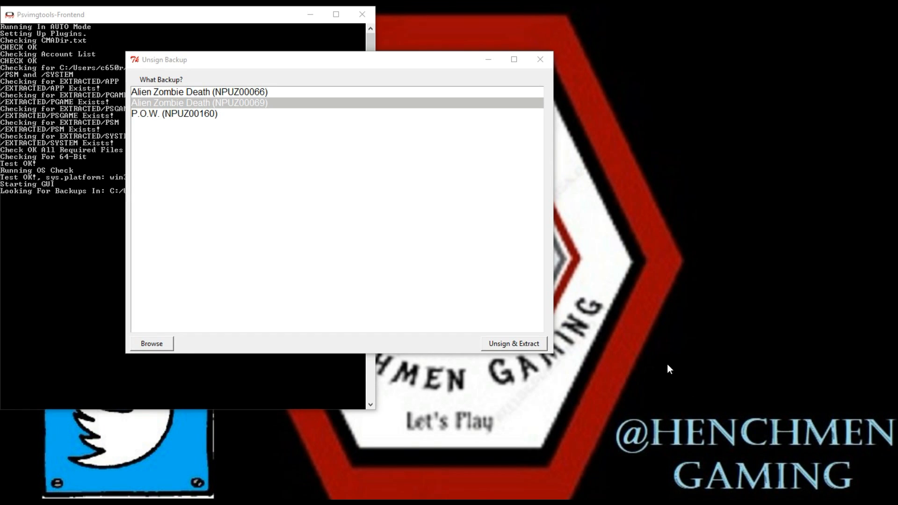
mouse_move(656, 349)
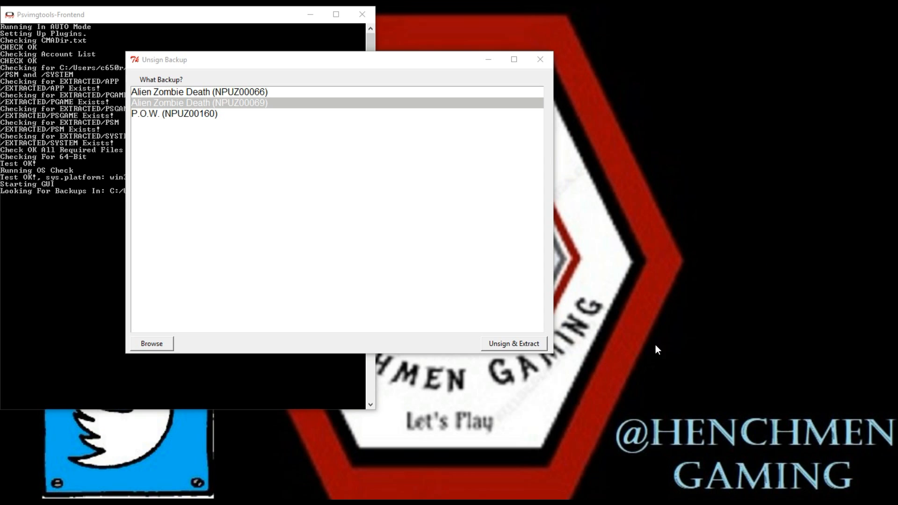
mouse_move(739, 260)
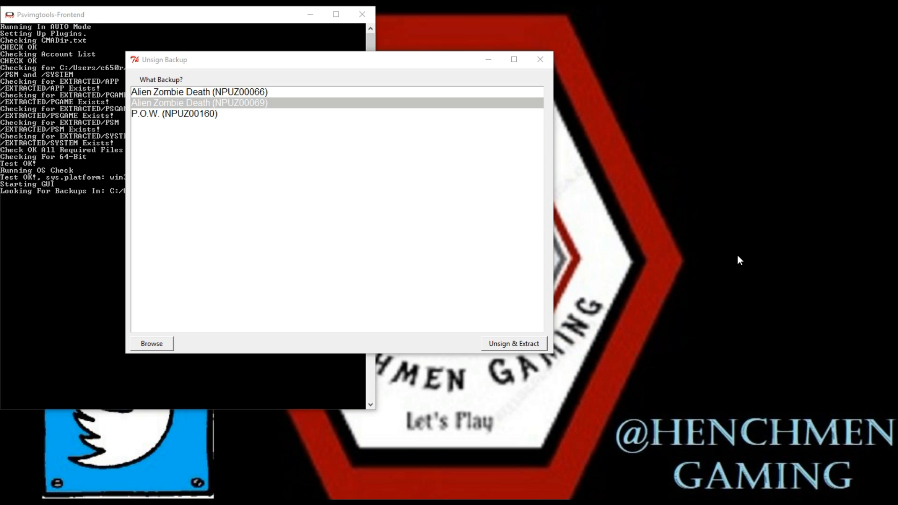
mouse_move(527, 160)
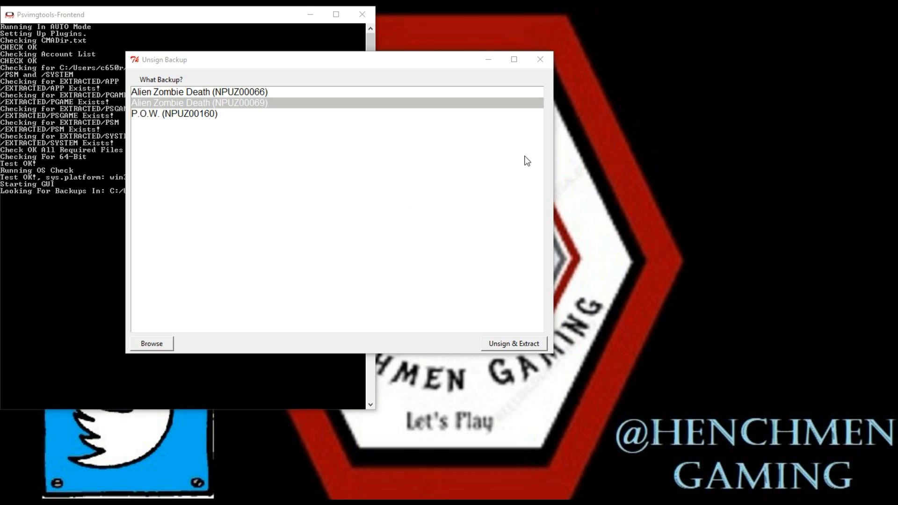
mouse_move(777, 432)
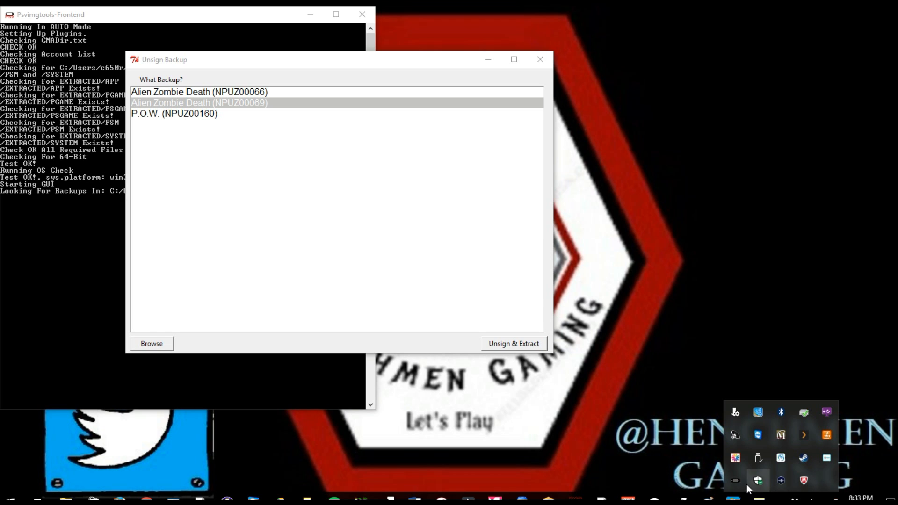
Step: Refresh the Qcma database from its tray icon, adding 187 items
right_click(757, 480)
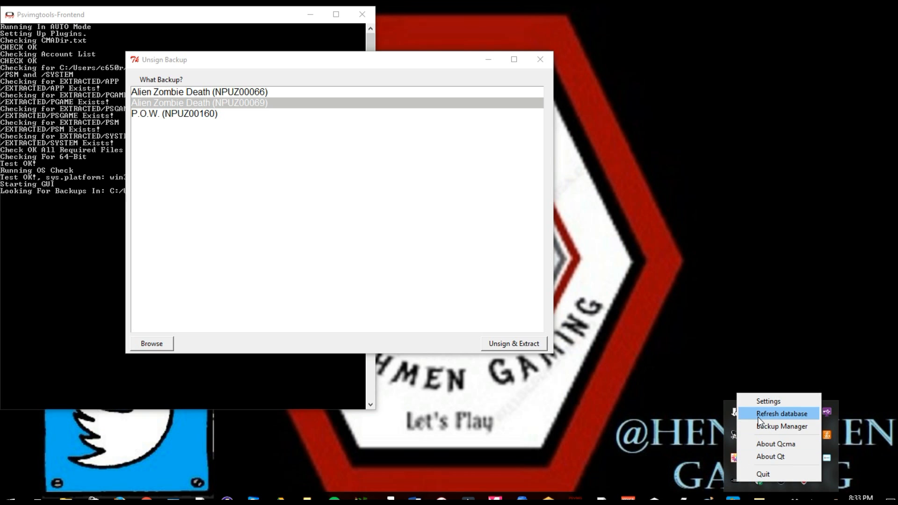
click(780, 413)
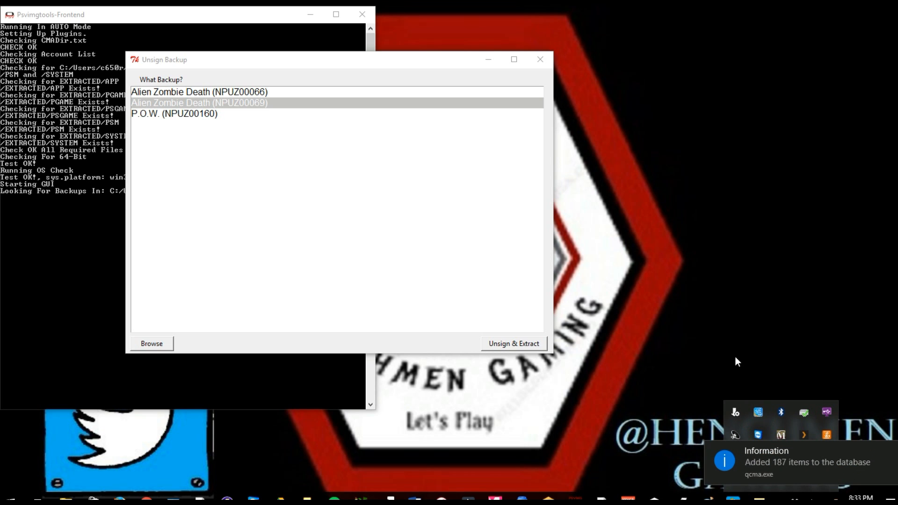
mouse_move(651, 347)
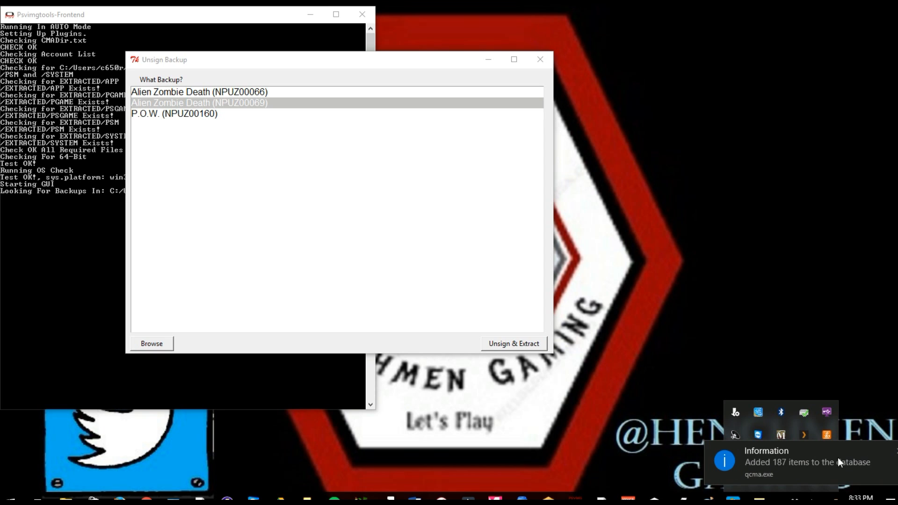
mouse_move(769, 475)
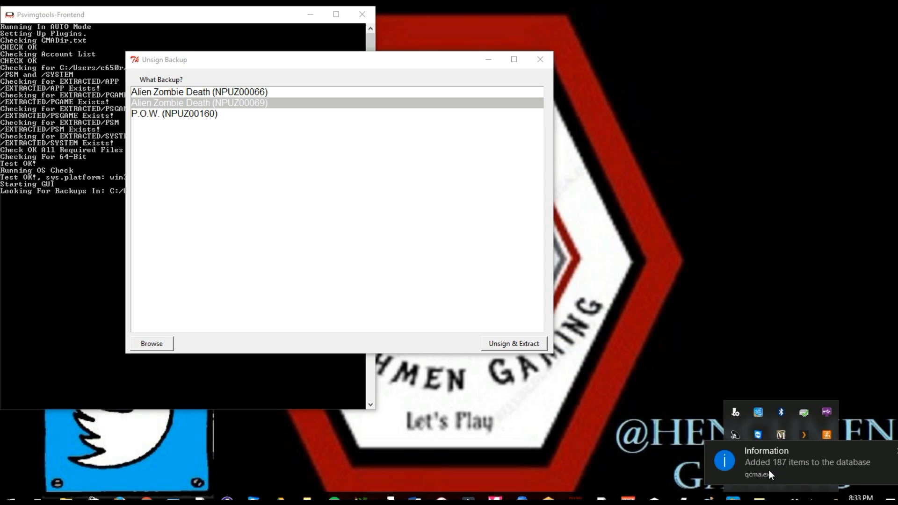